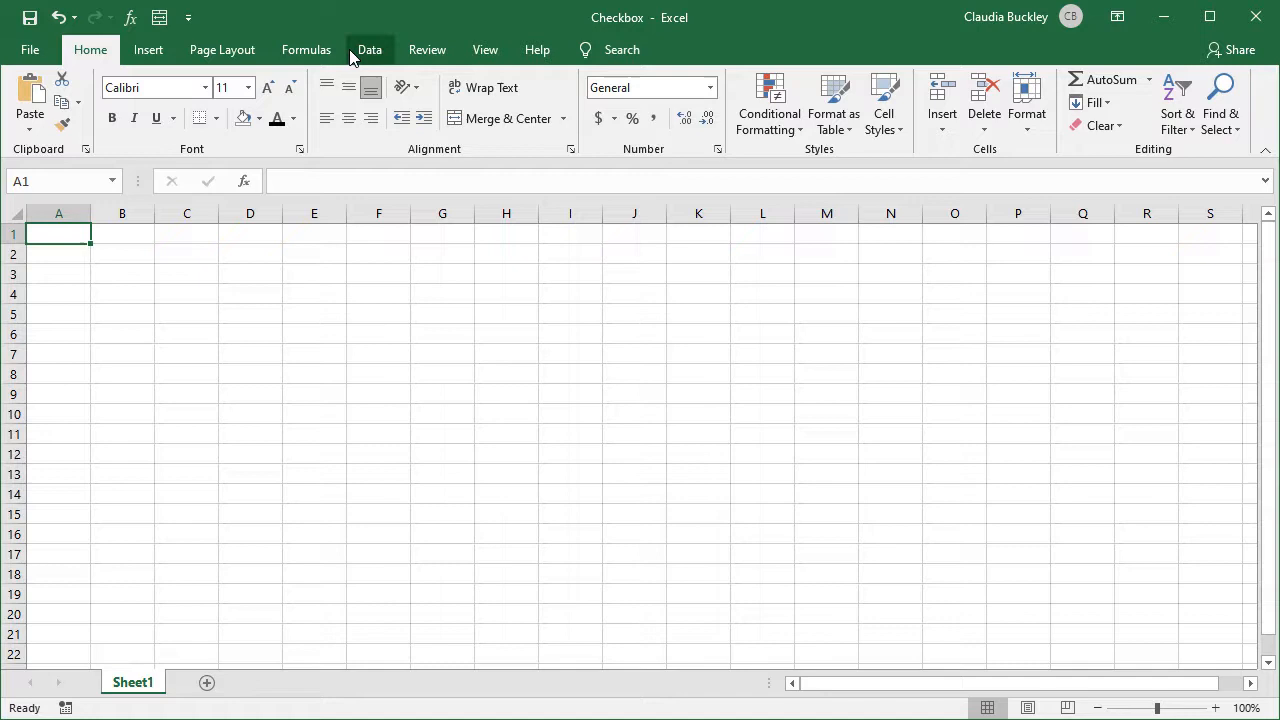
mouse_move(428, 50)
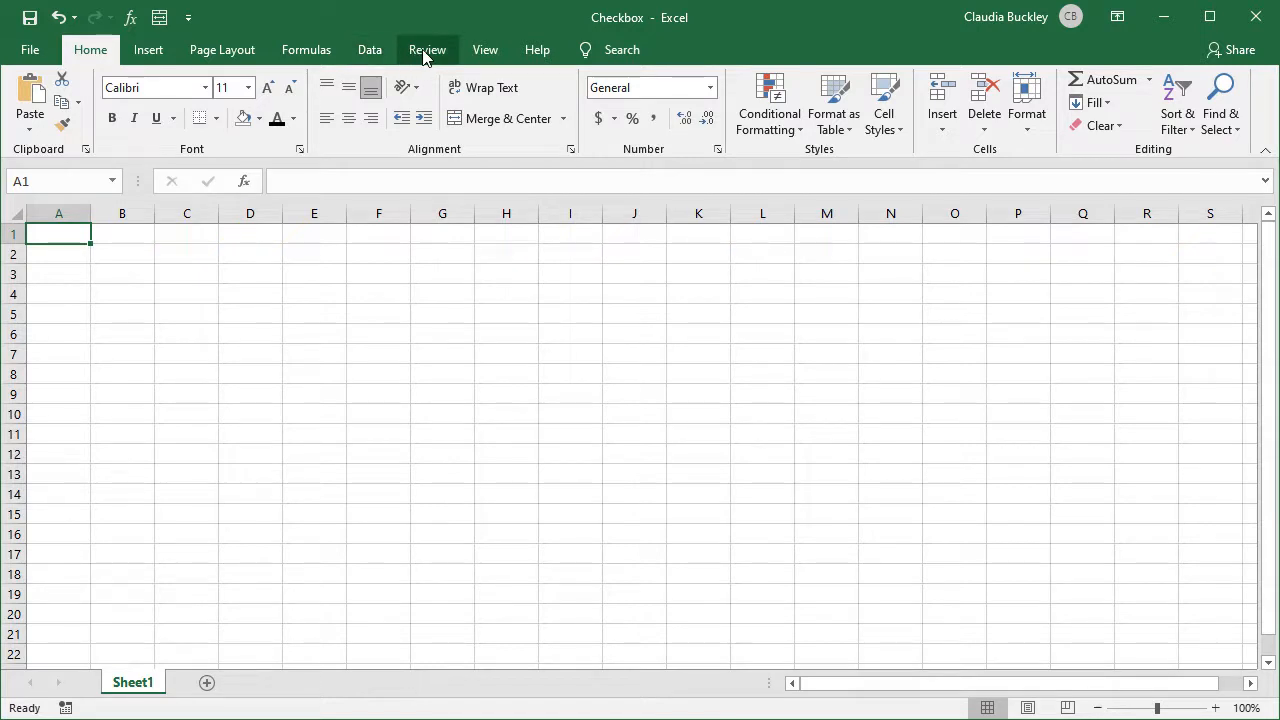
Bring up the ribbon customization choices from the ribbon's context menu.
right_click(428, 48)
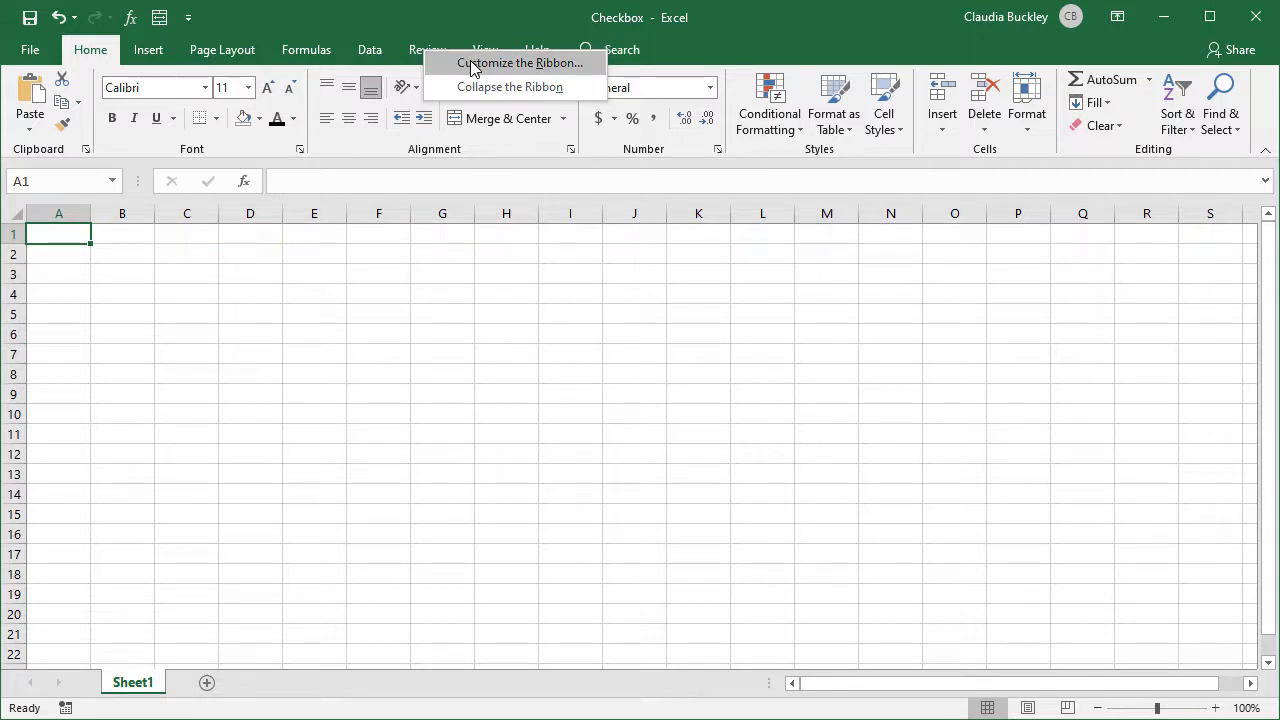
Enable the Developer tab under Main Tabs in Customize the Ribbon and confirm.
click(520, 62)
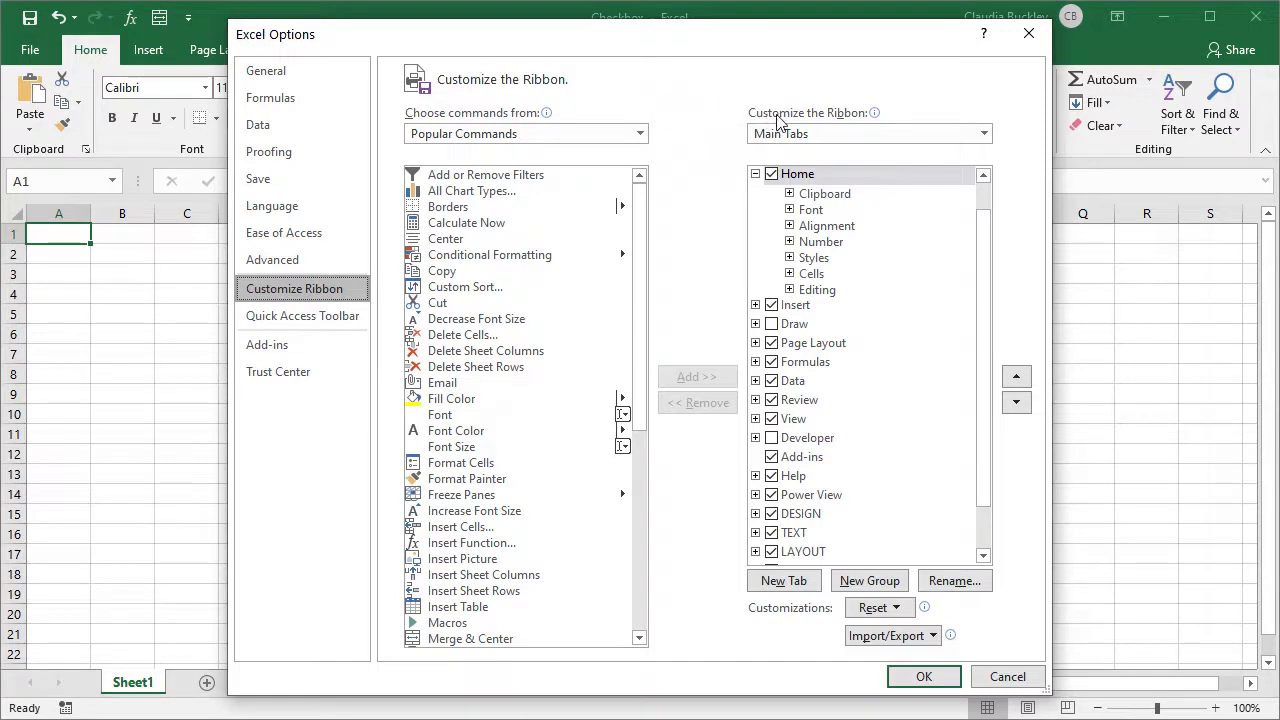
mouse_move(874, 112)
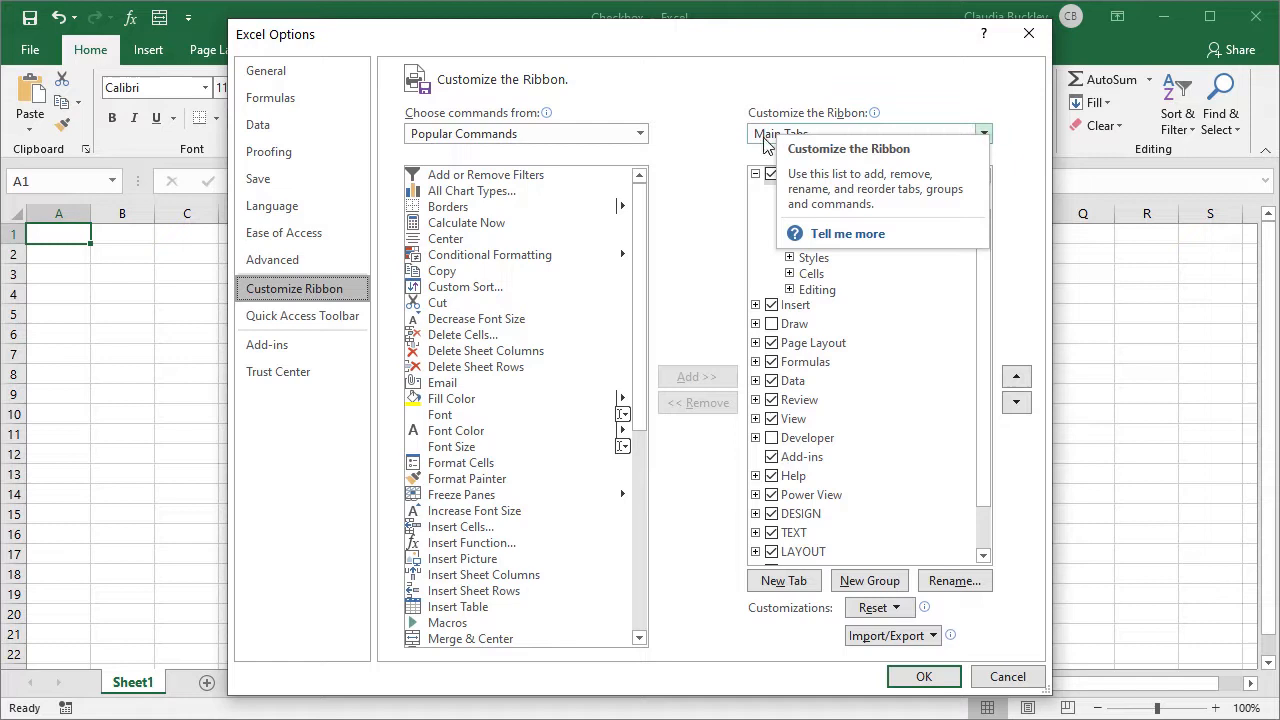
click(982, 132)
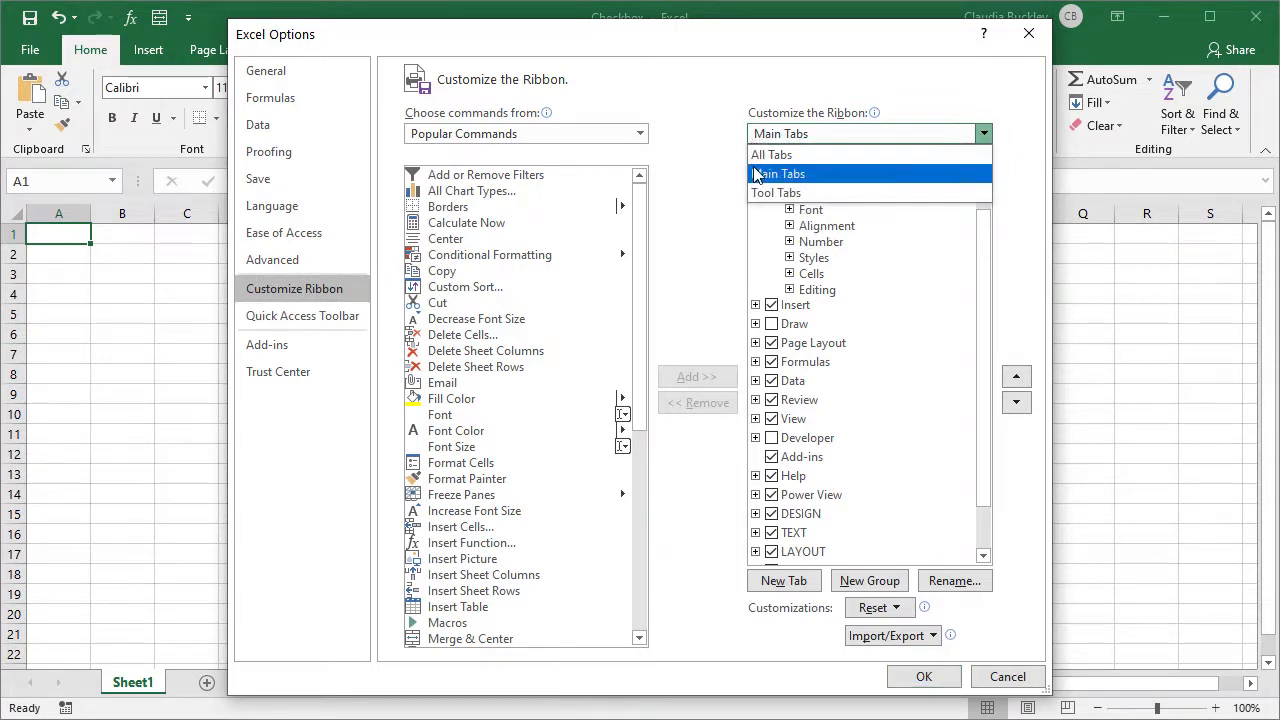
click(780, 172)
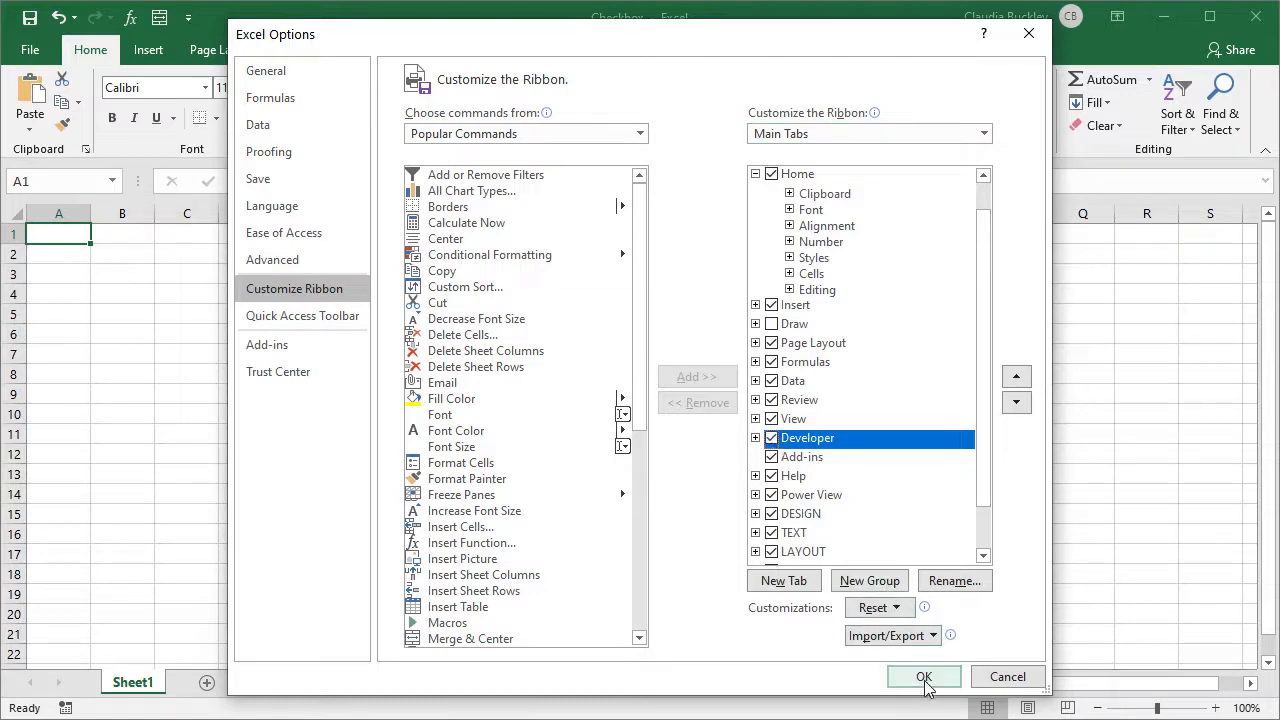
click(924, 676)
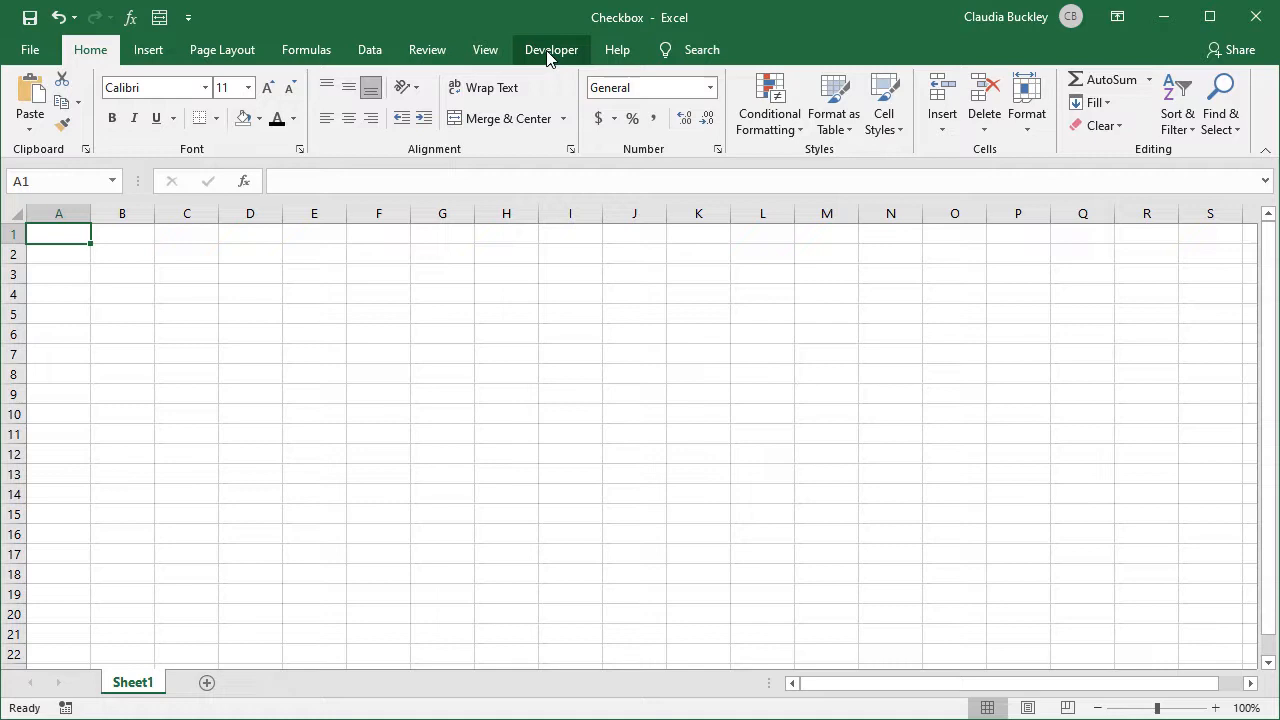
Insert a Form Controls checkbox 'Check Box 1' near cell B2 and nudge it left.
click(552, 48)
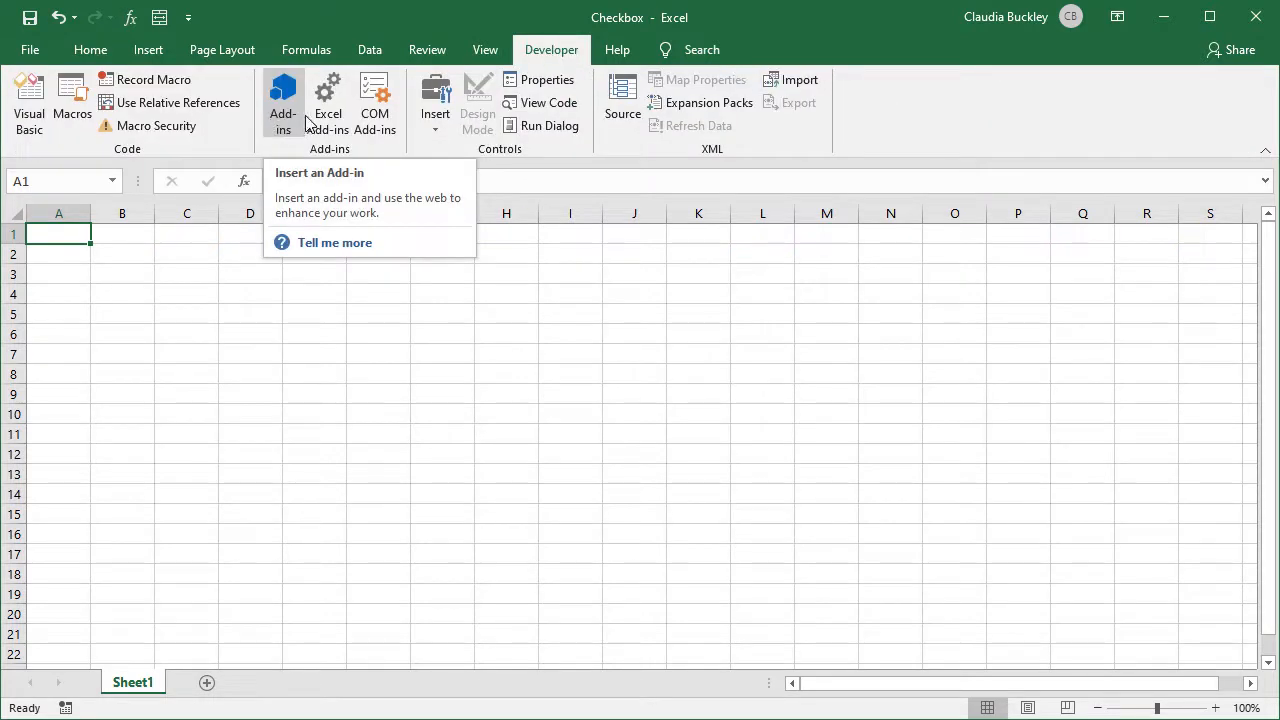
click(436, 104)
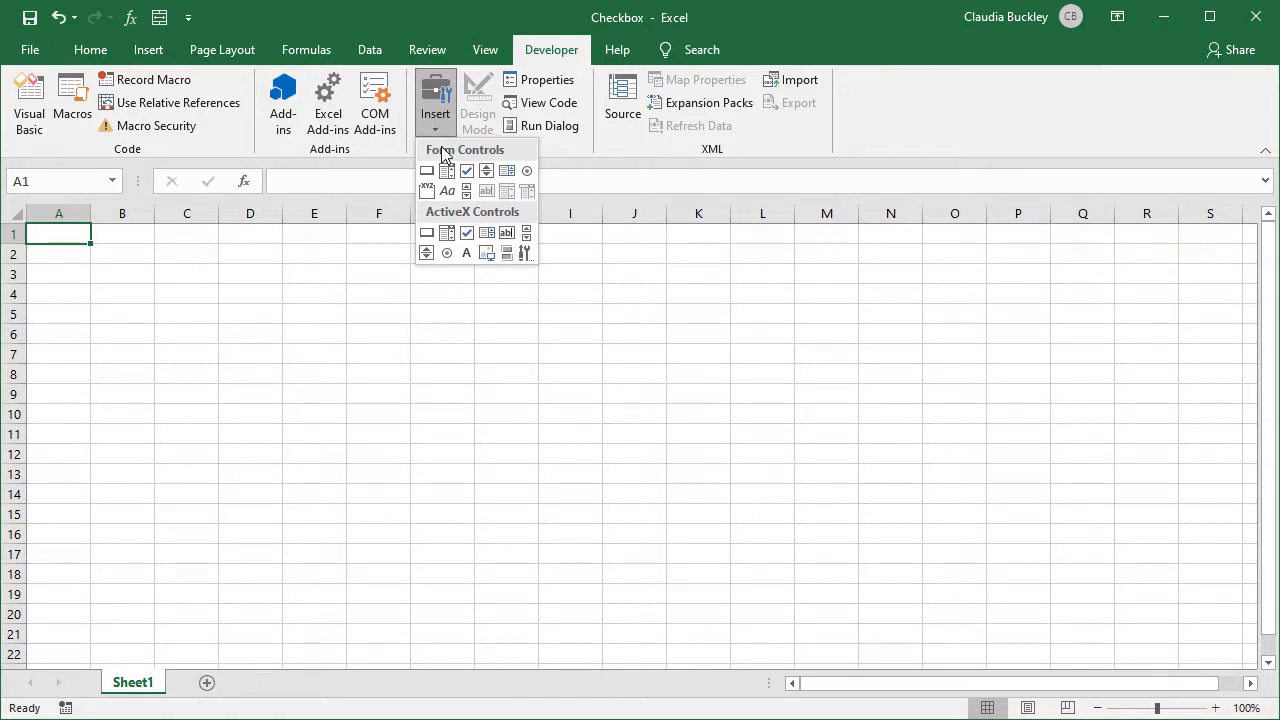
mouse_move(466, 170)
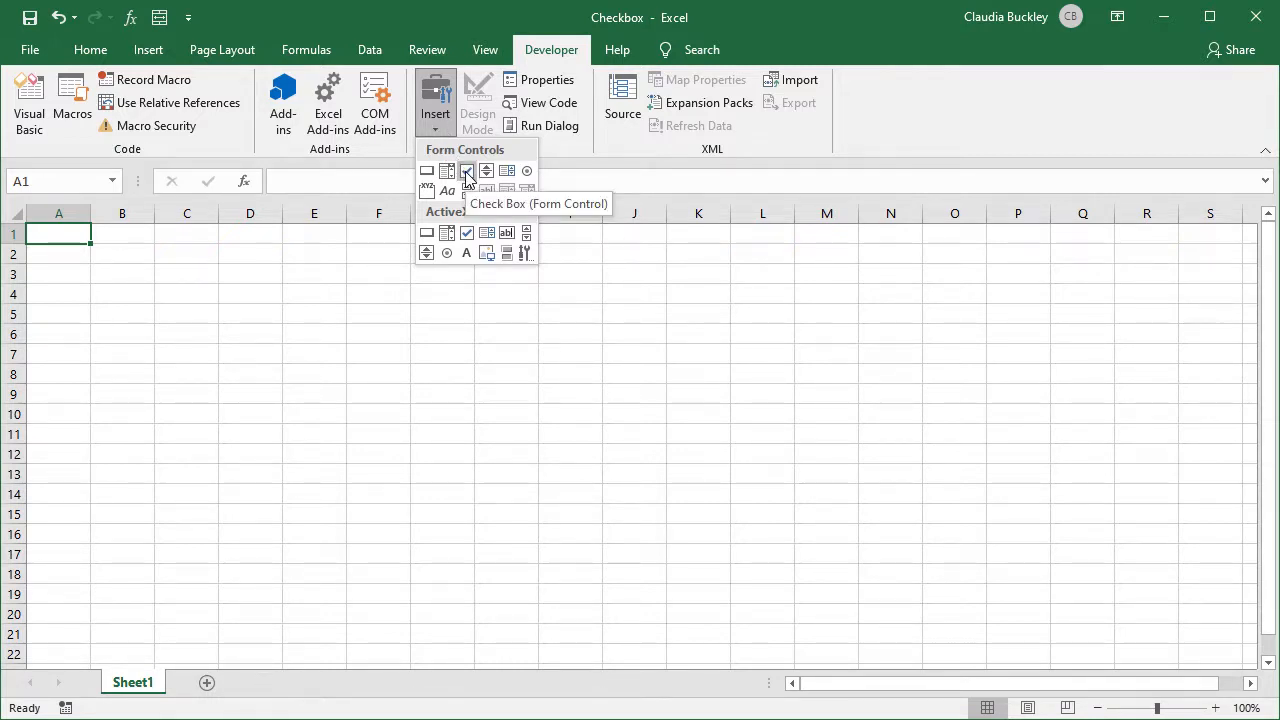
click(466, 170)
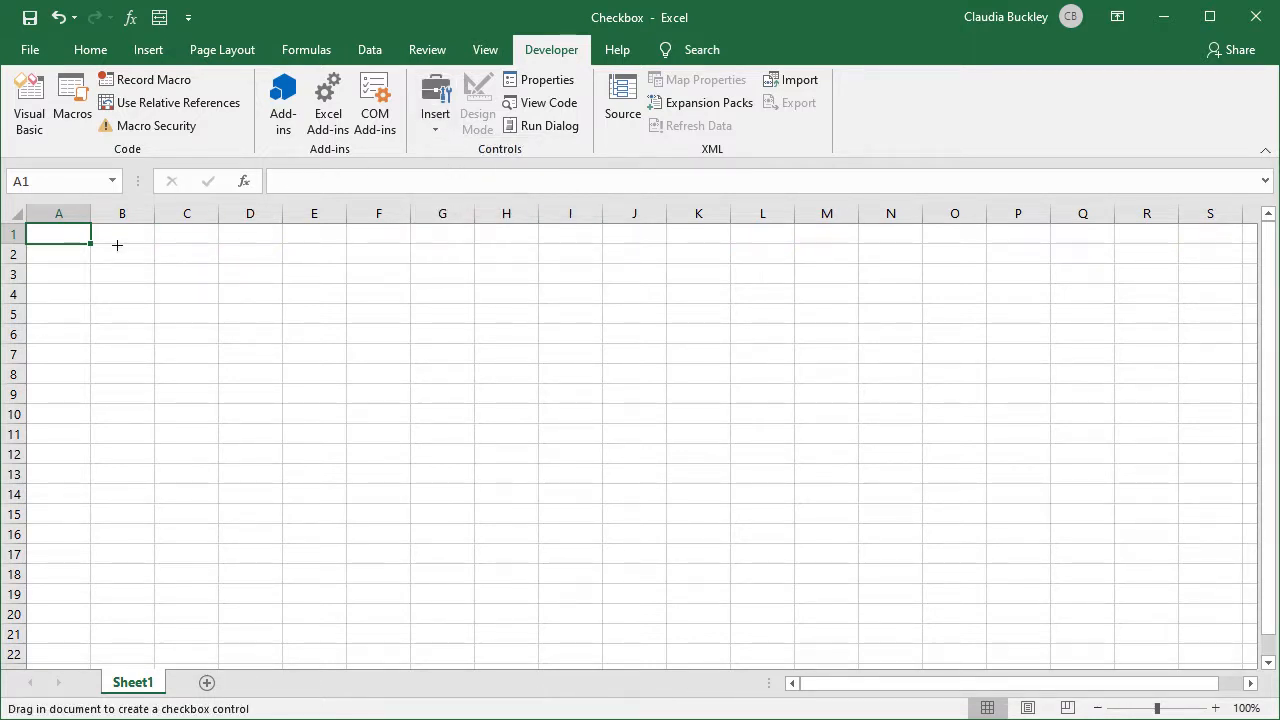
drag(116, 248, 204, 270)
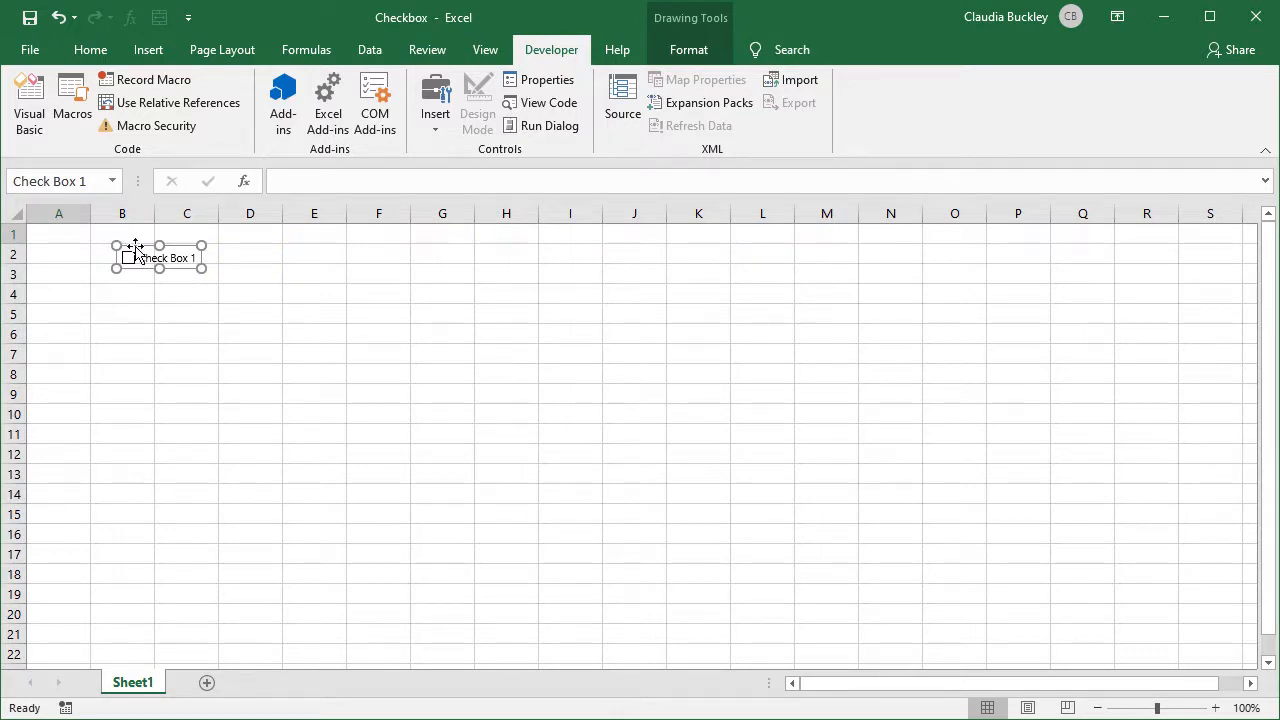
drag(160, 256, 130, 254)
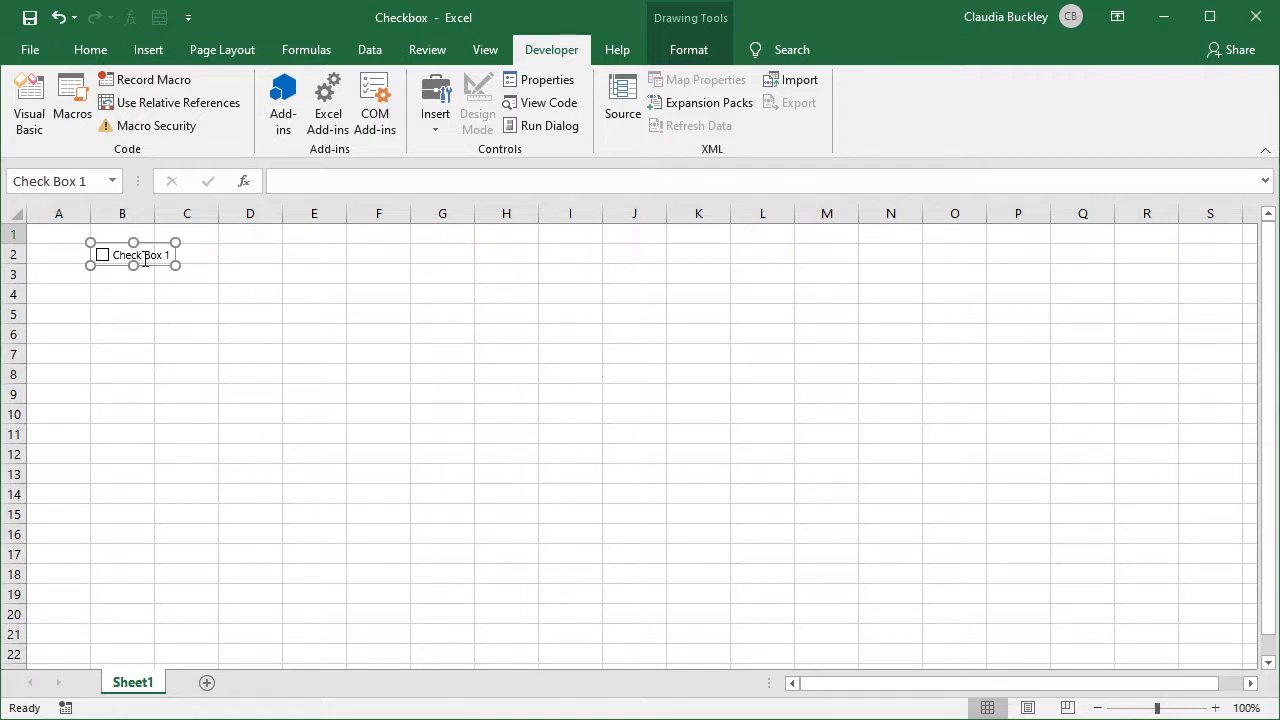
Start editing the checkbox's label text from its context menu.
right_click(140, 256)
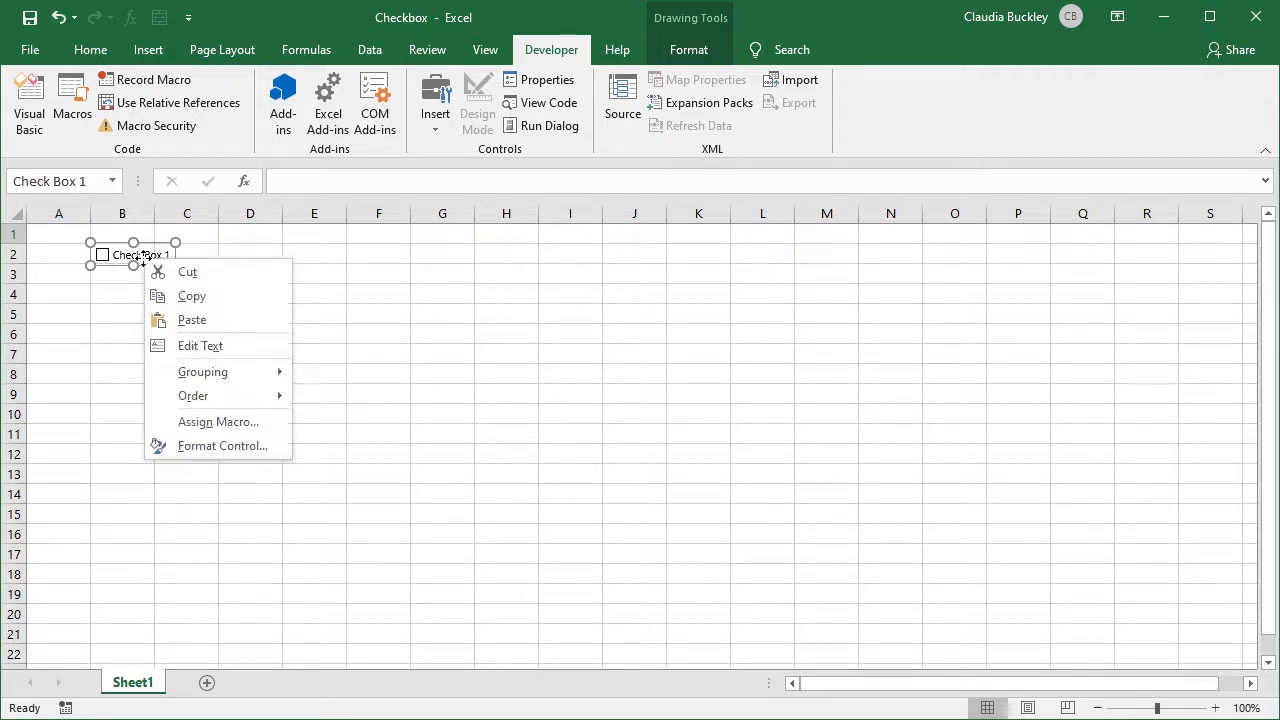
mouse_move(200, 344)
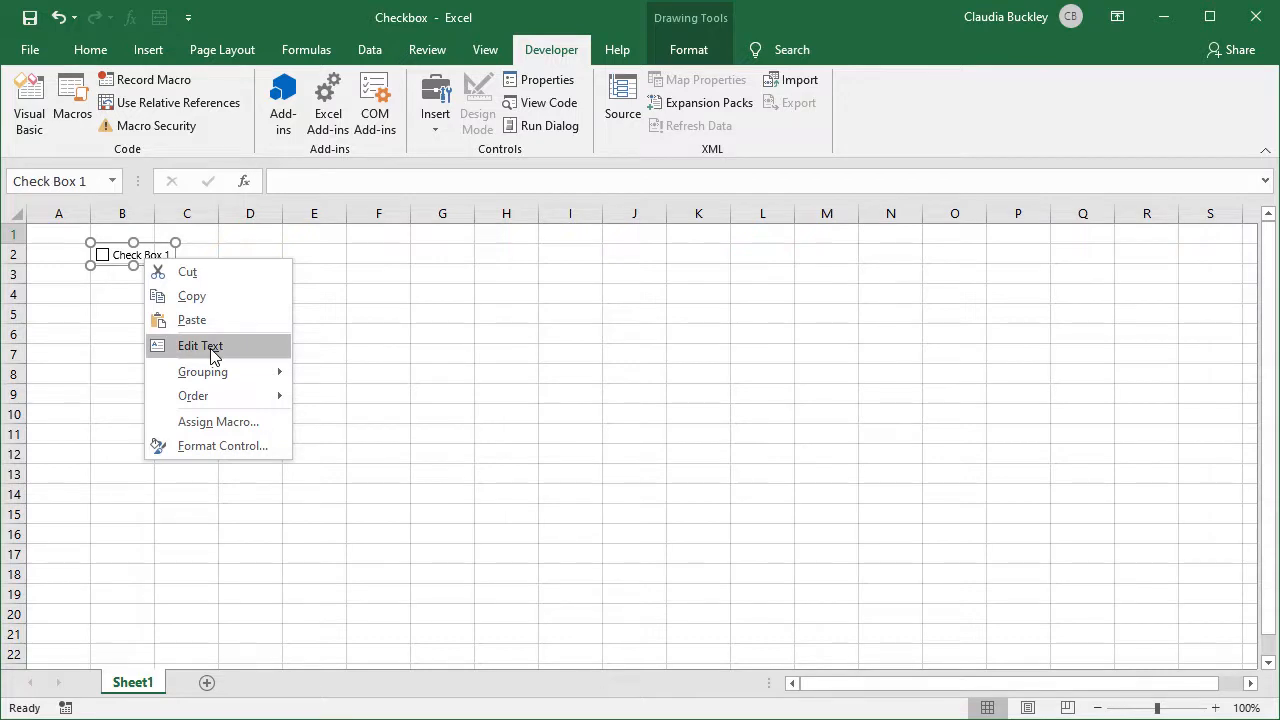
click(200, 344)
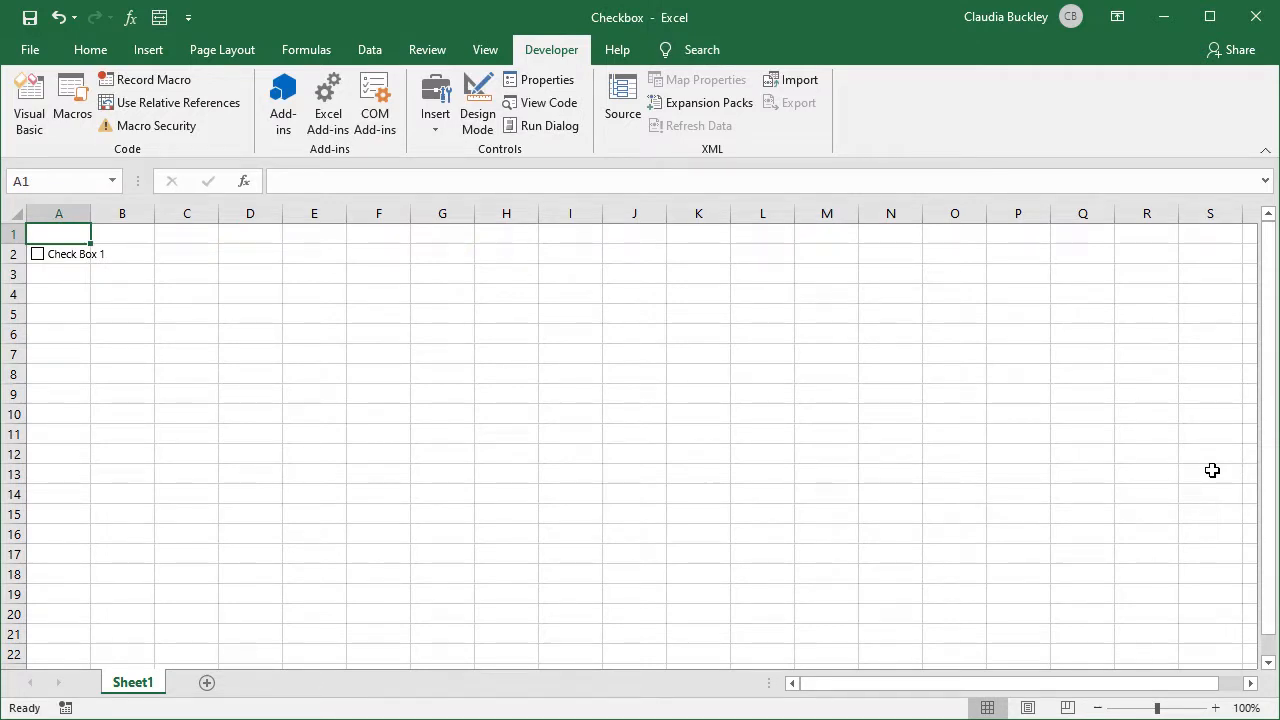
click(70, 252)
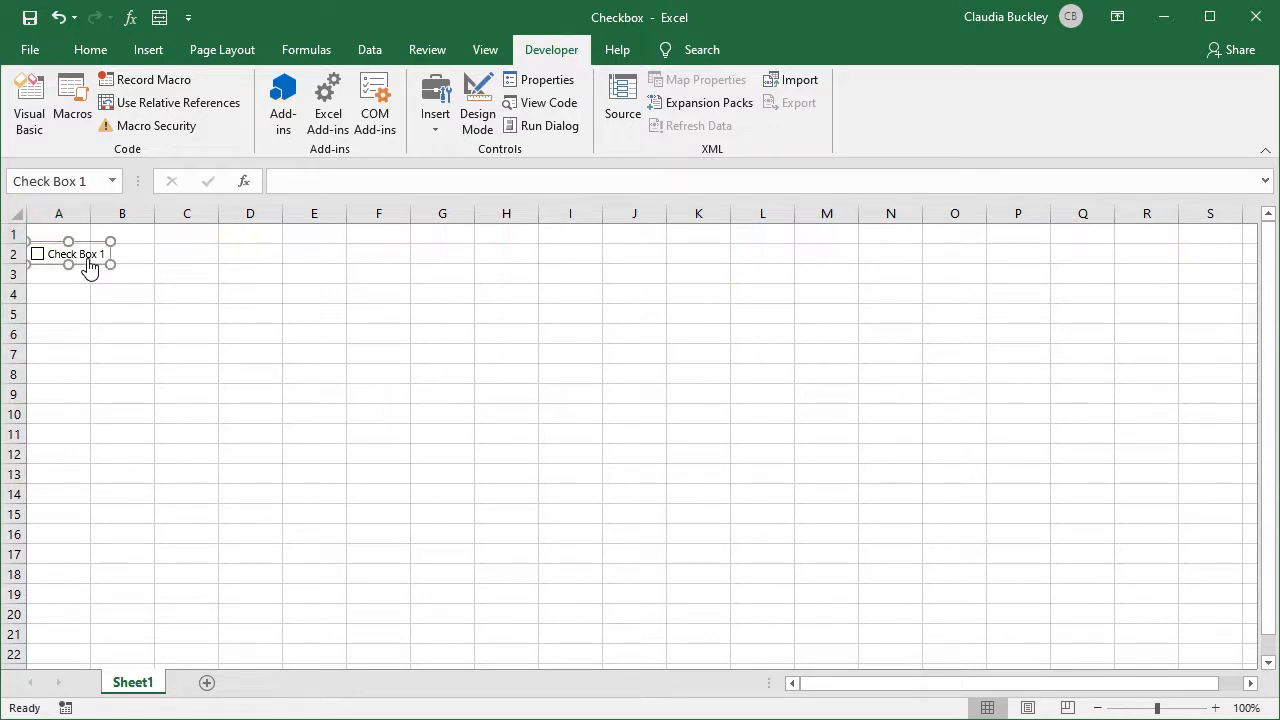
click(76, 254)
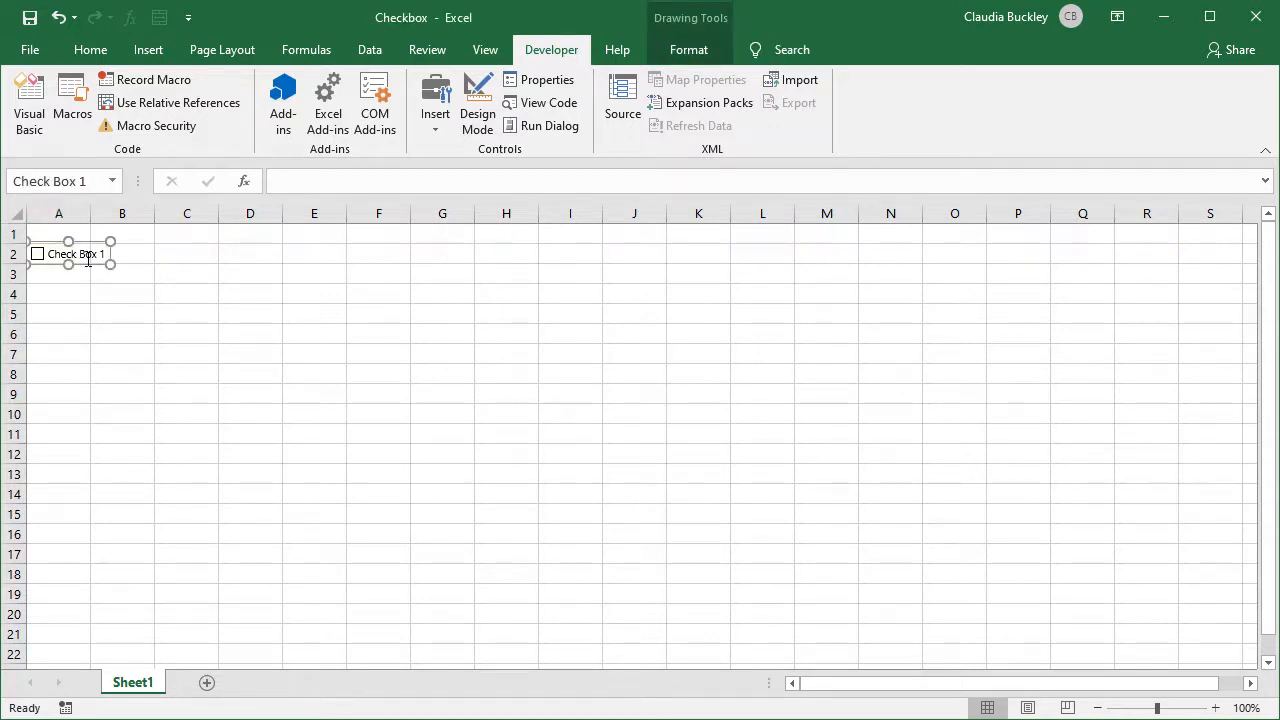
mouse_move(244, 258)
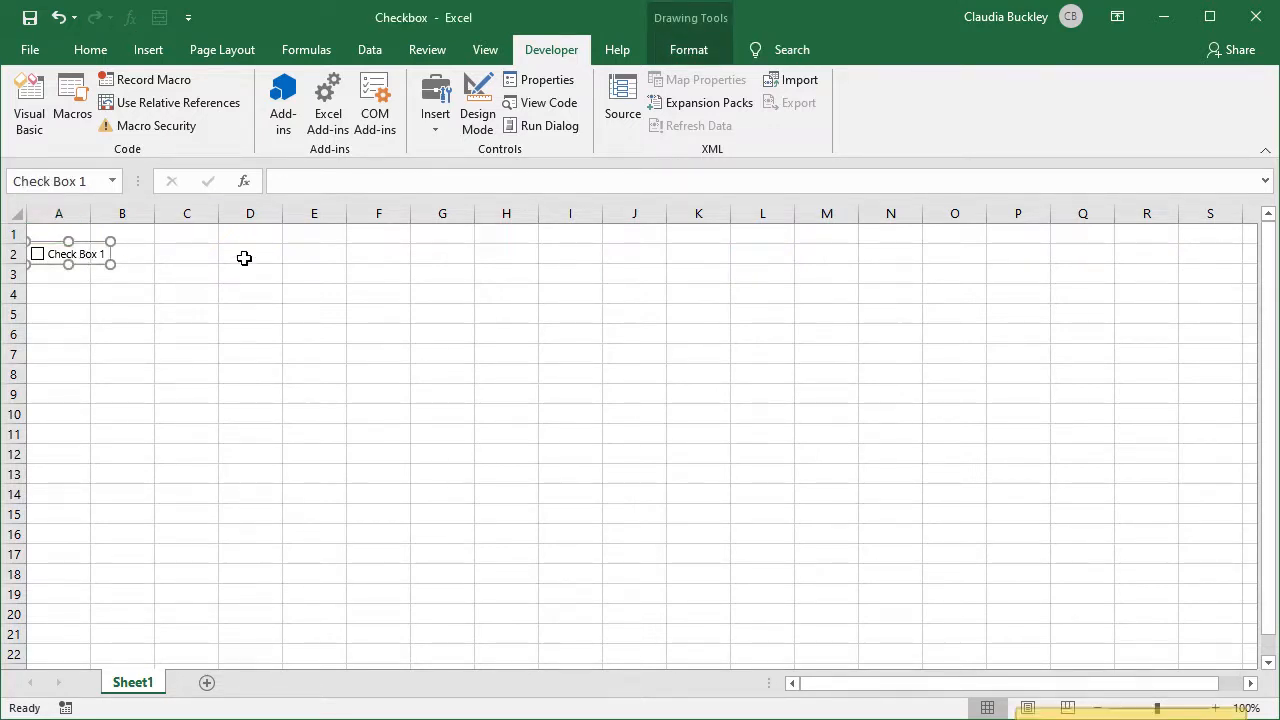
key(Ctrl+d)
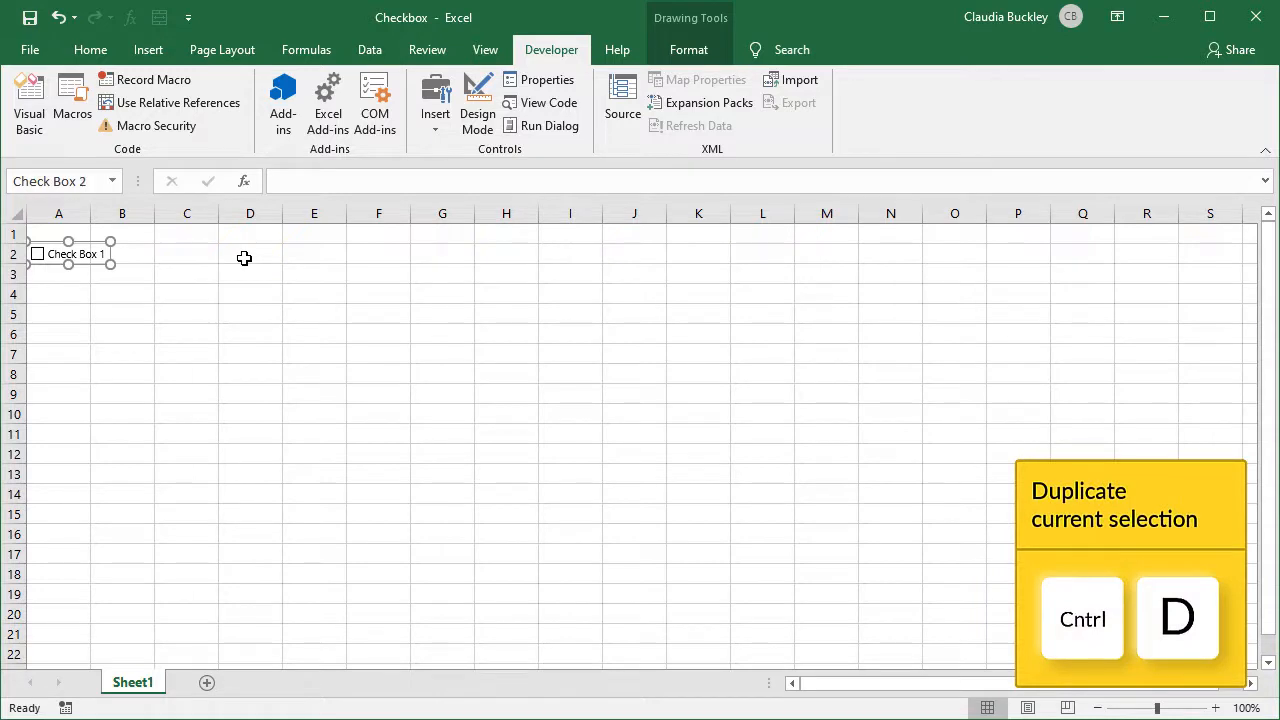
key(ctrl+d)
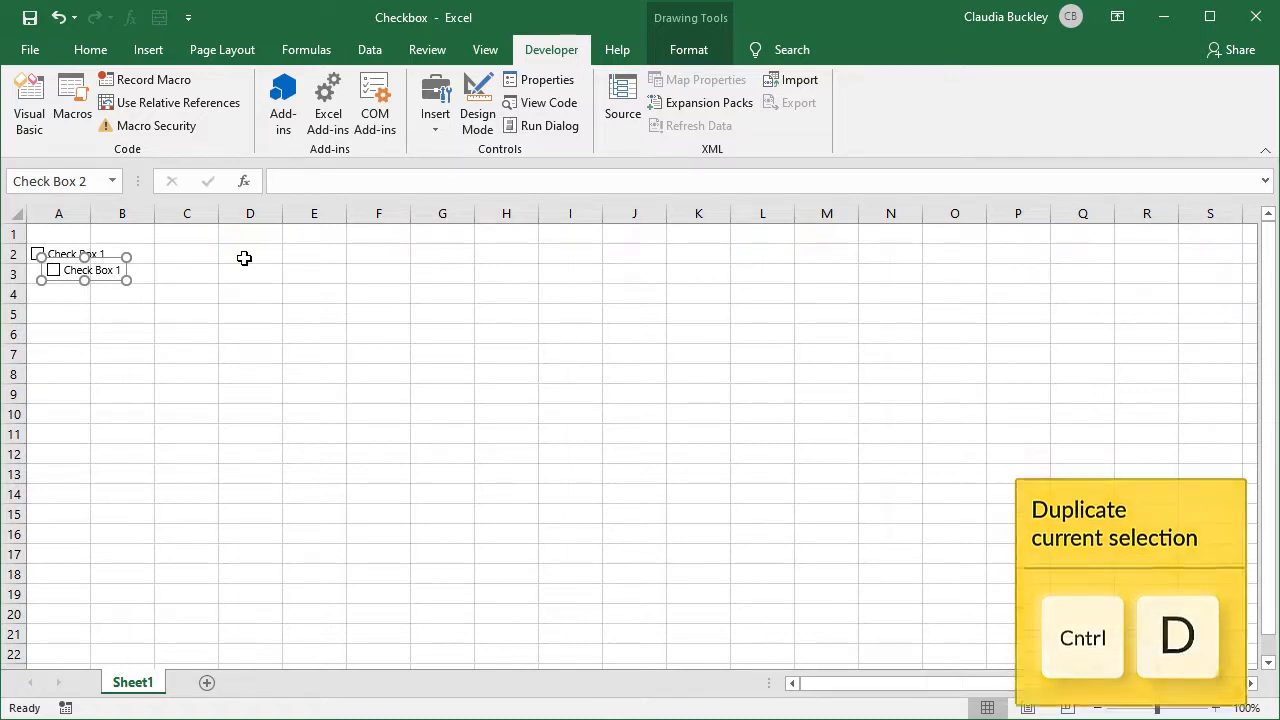
key(ctrl+d)
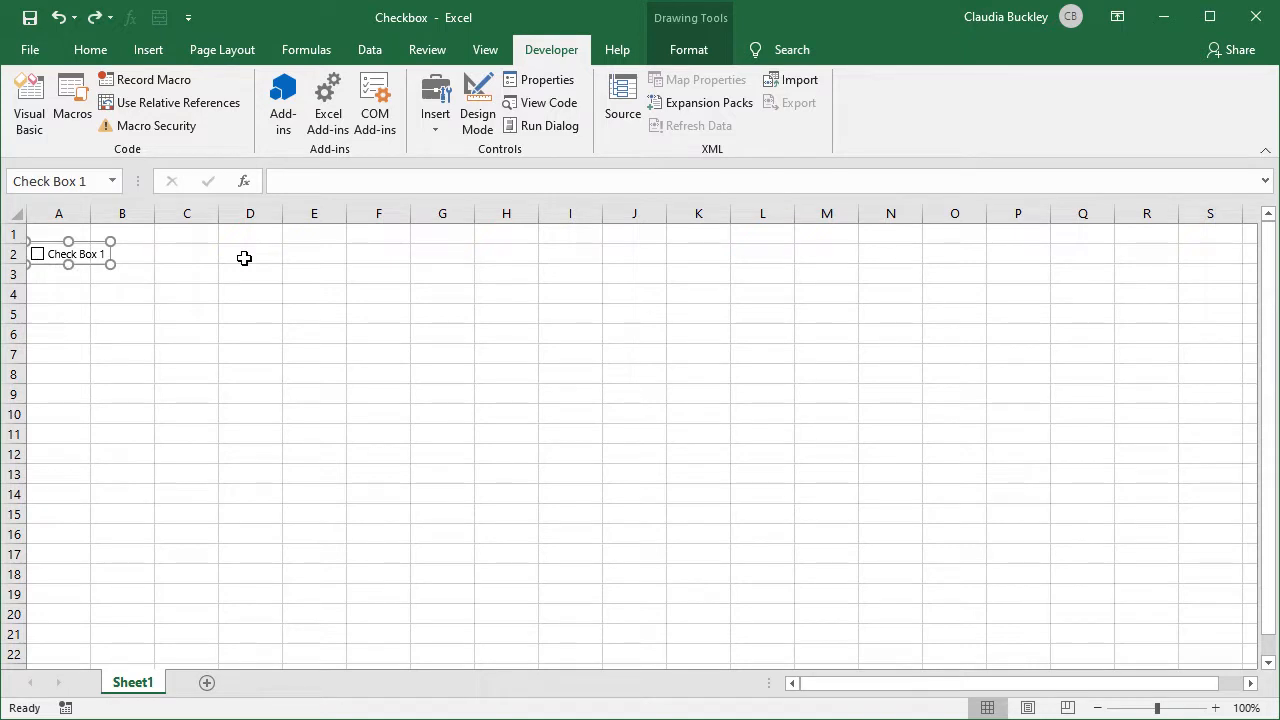
mouse_move(194, 272)
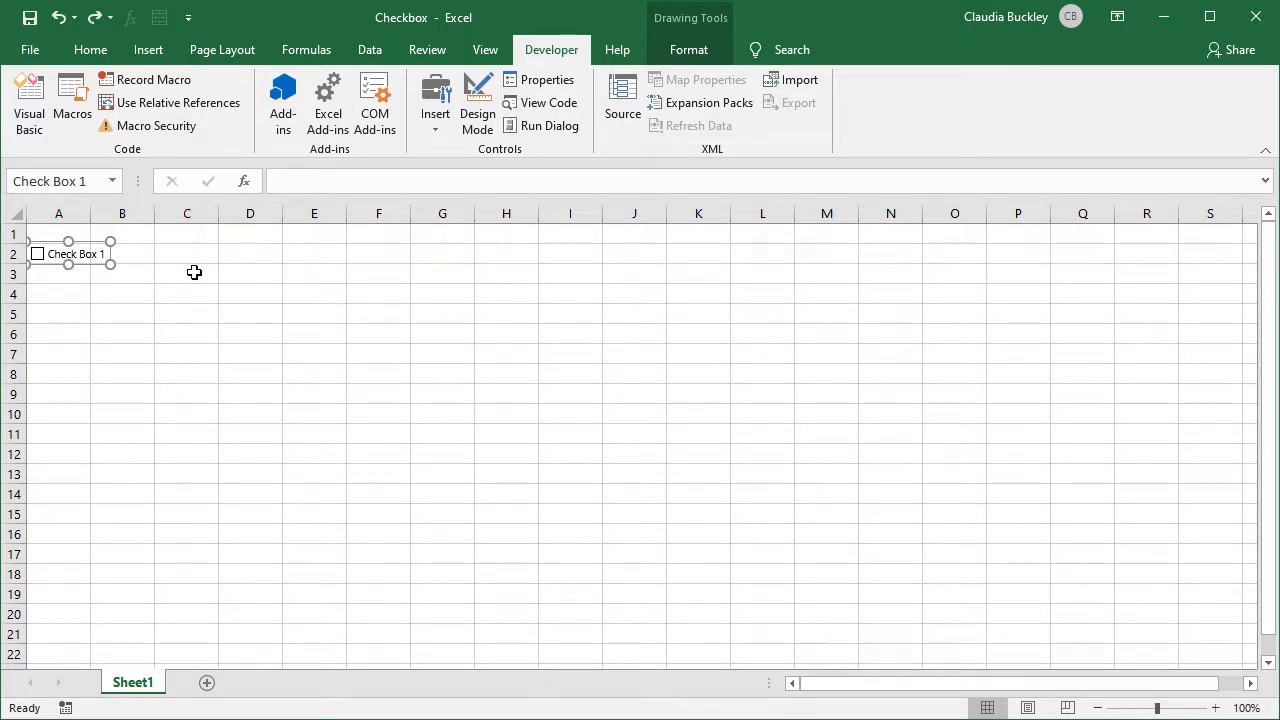
Delete the extra checkbox near C4 so only Check Box 1 in A2 remains.
click(188, 272)
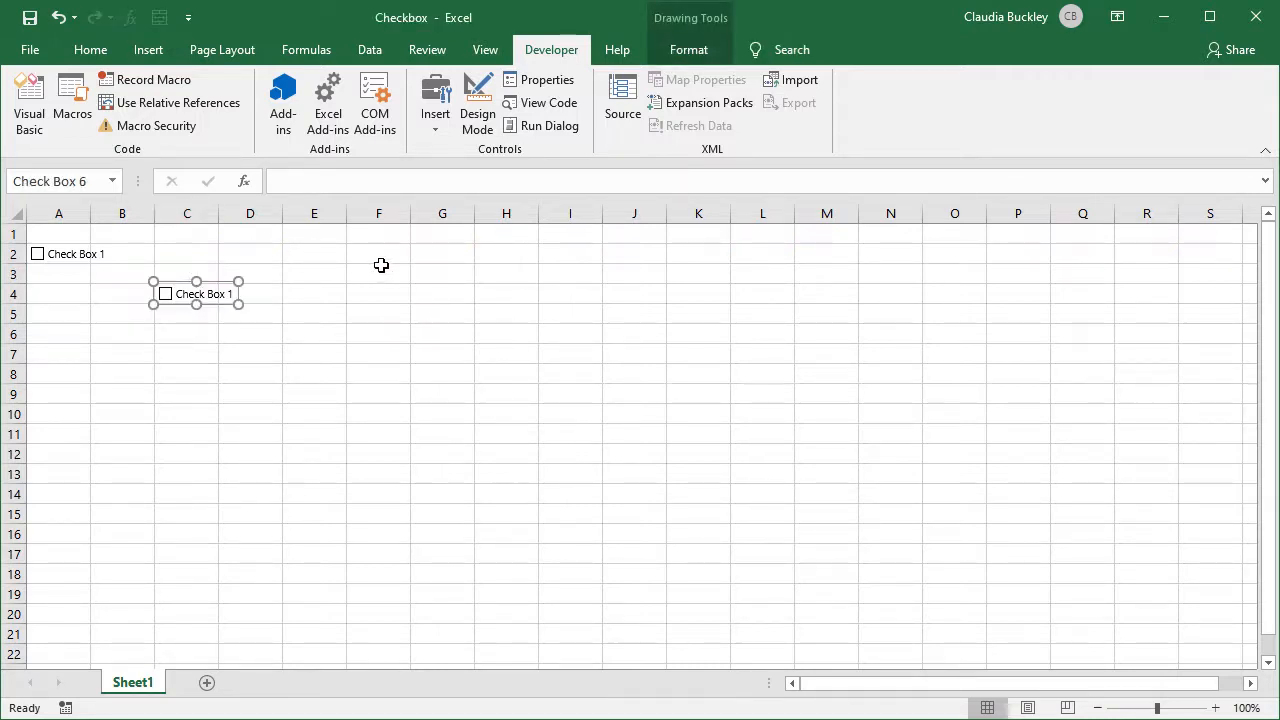
click(188, 314)
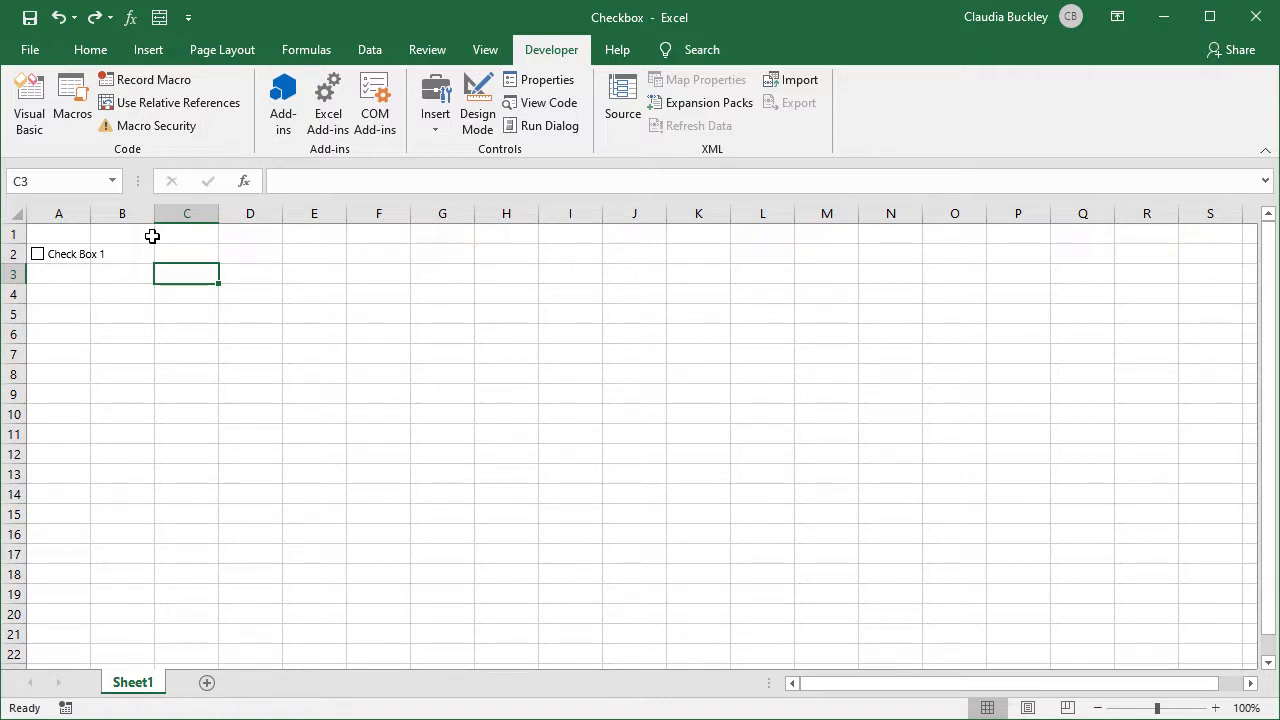
Fill-copy the A2 checkbox down to row 6 and across to column C.
click(58, 272)
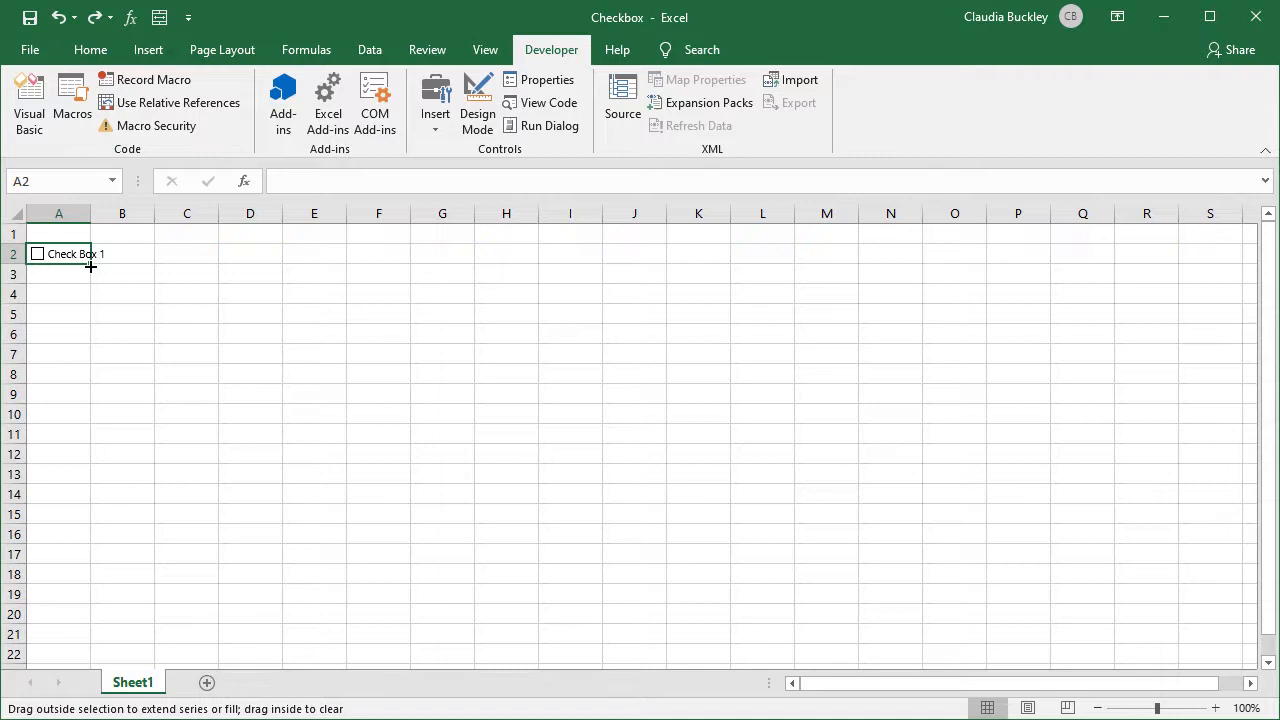
drag(58, 264, 58, 344)
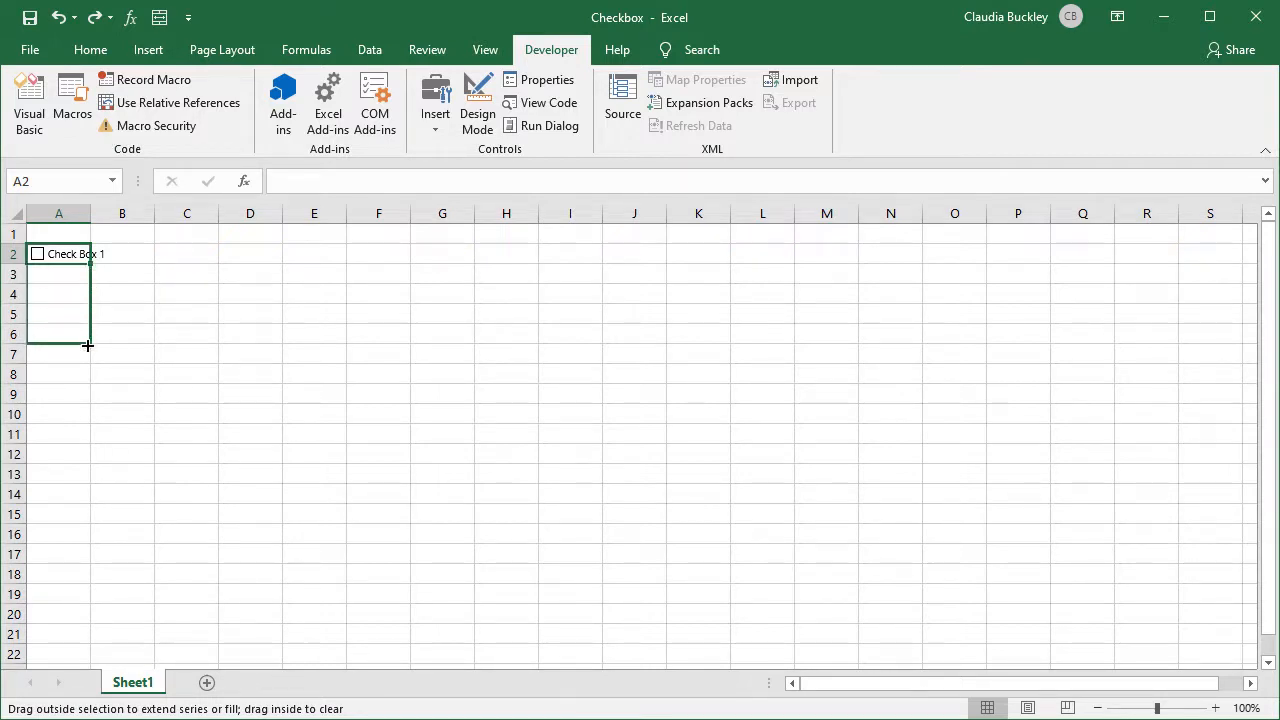
drag(58, 264, 58, 334)
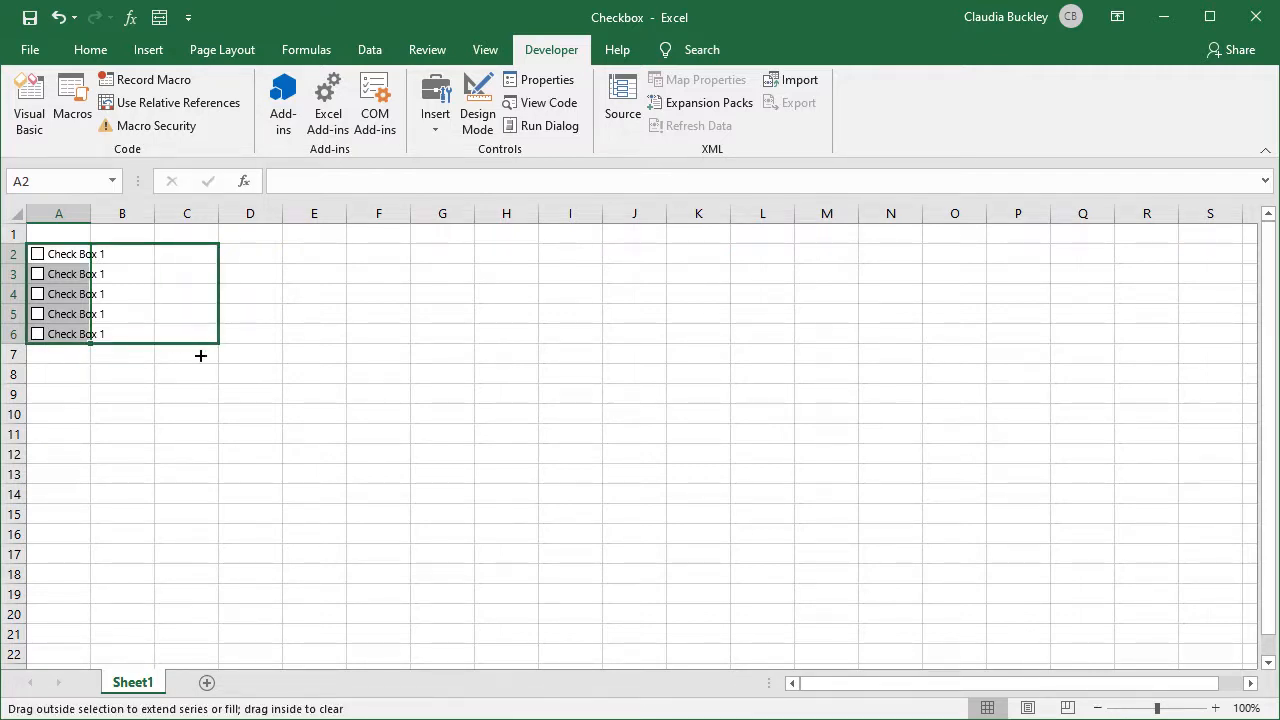
drag(200, 340, 216, 340)
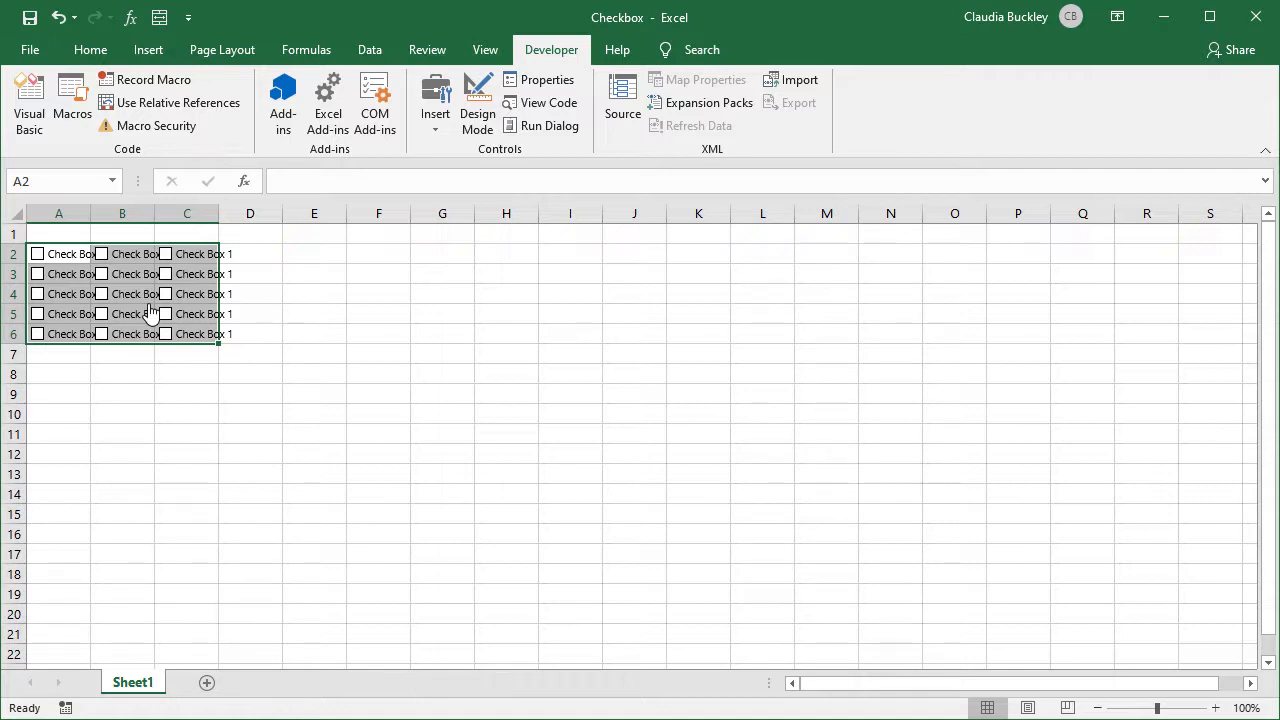
click(196, 334)
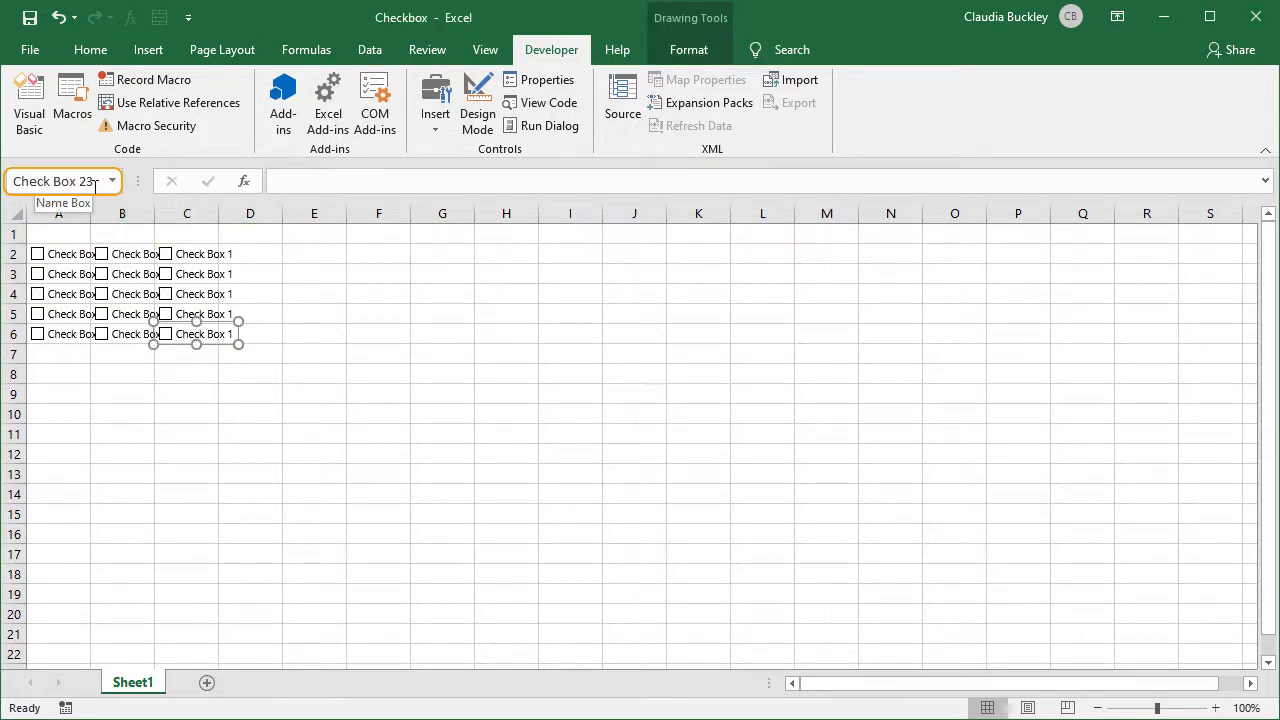
click(250, 352)
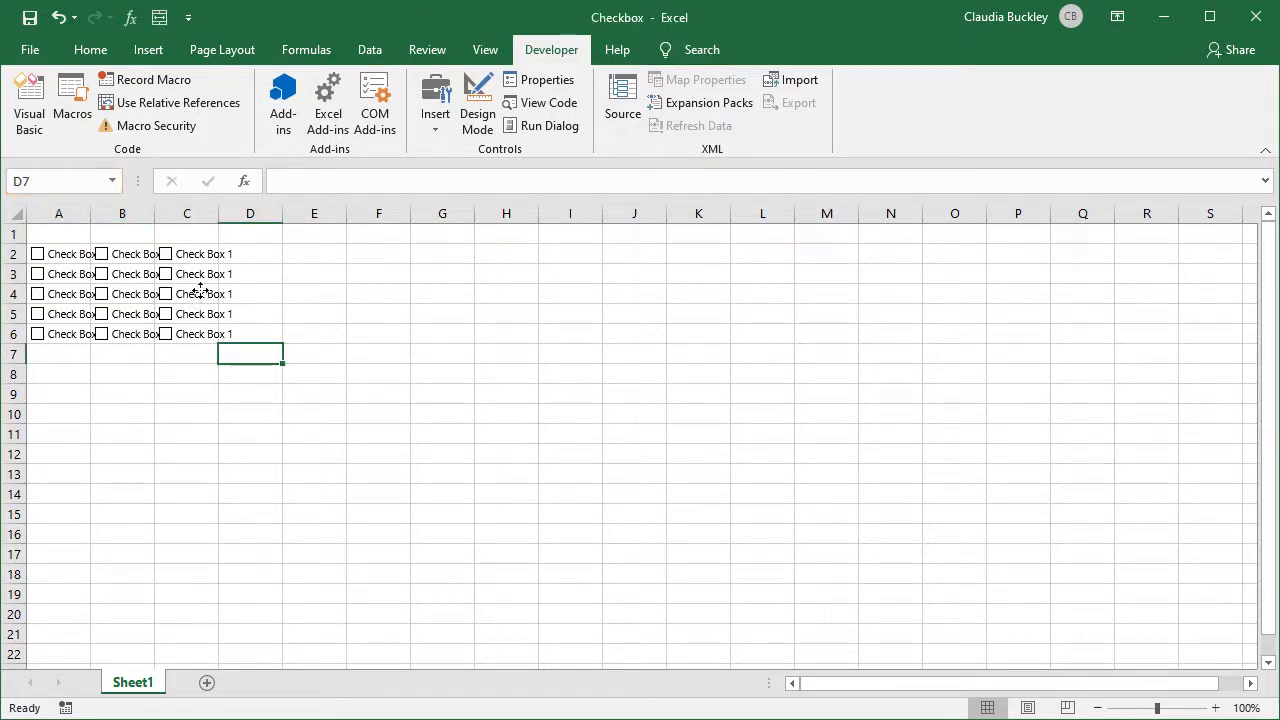
click(64, 292)
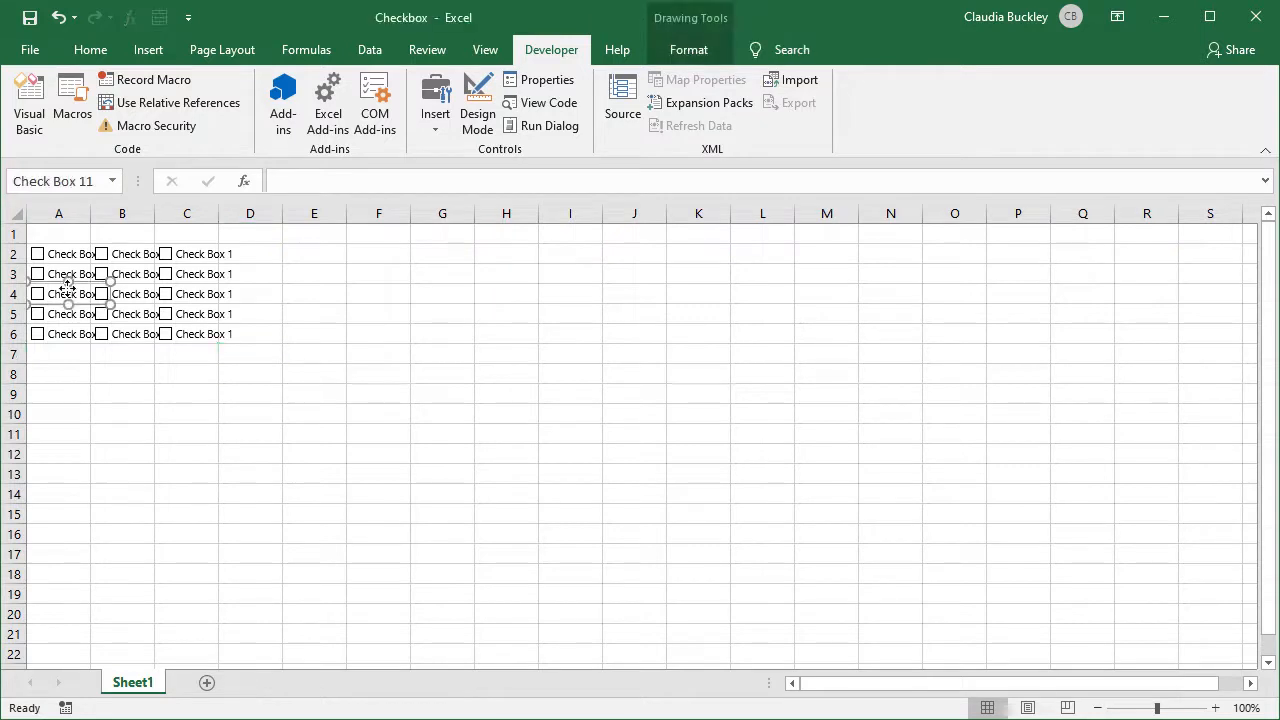
click(250, 354)
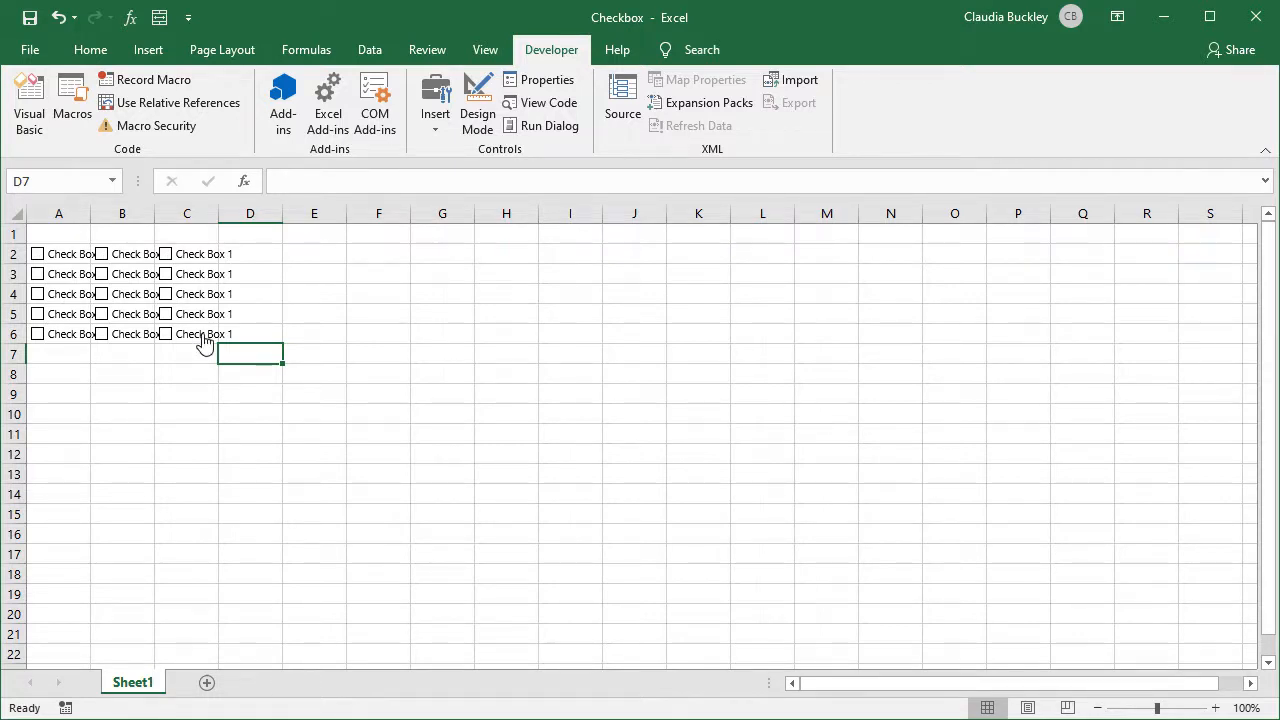
Delete the column C checkboxes, leaving ten checkboxes in A2:B6.
click(196, 312)
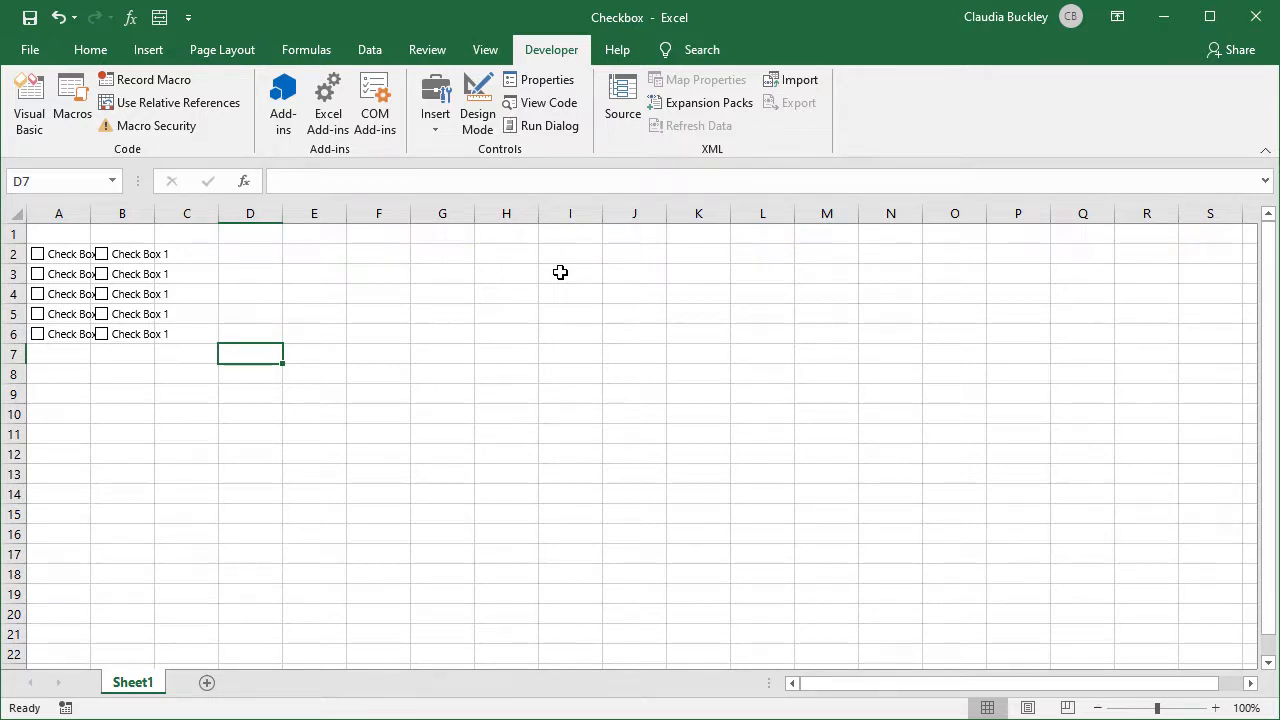
click(90, 48)
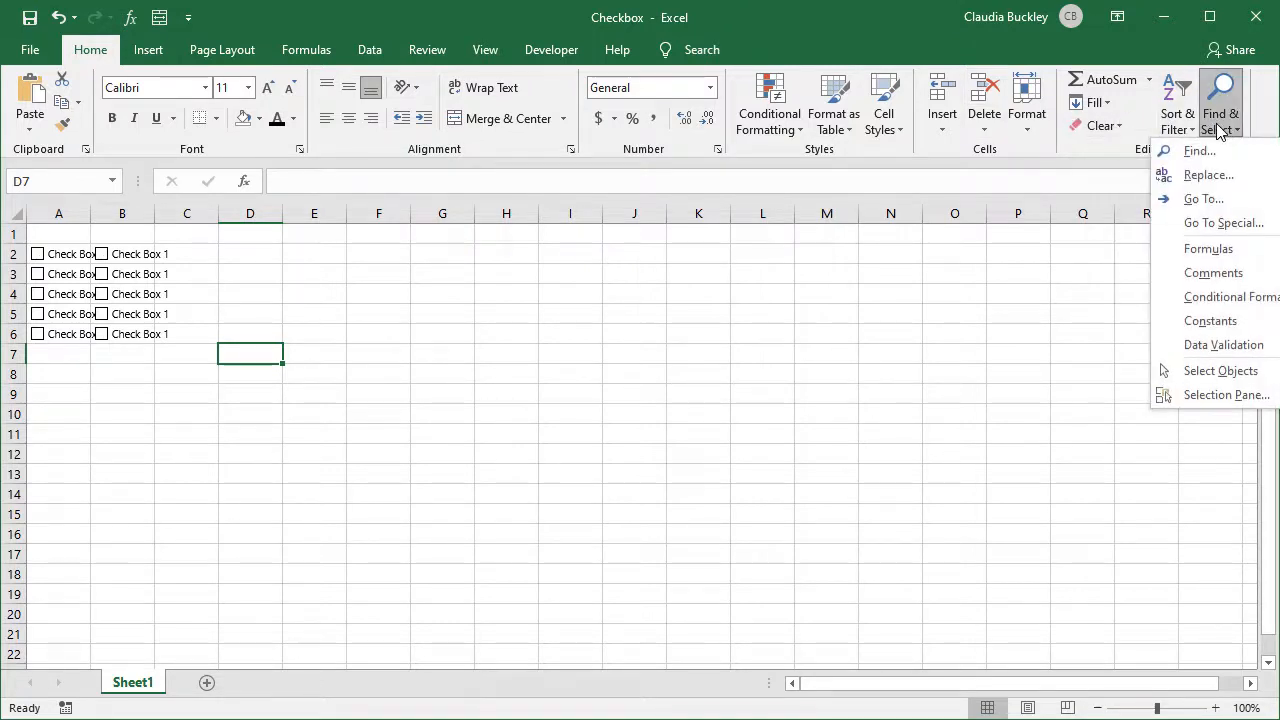
Select all checkbox objects on the sheet via Go To Special > Objects.
click(1224, 222)
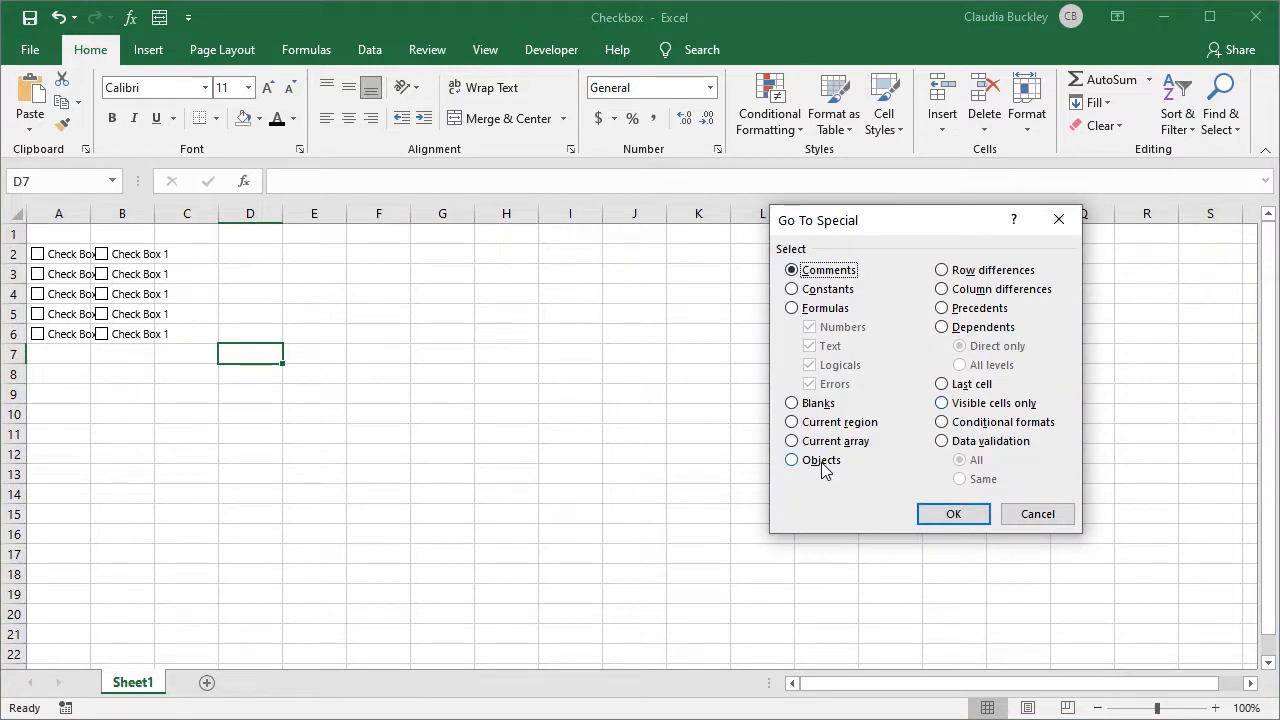
click(952, 512)
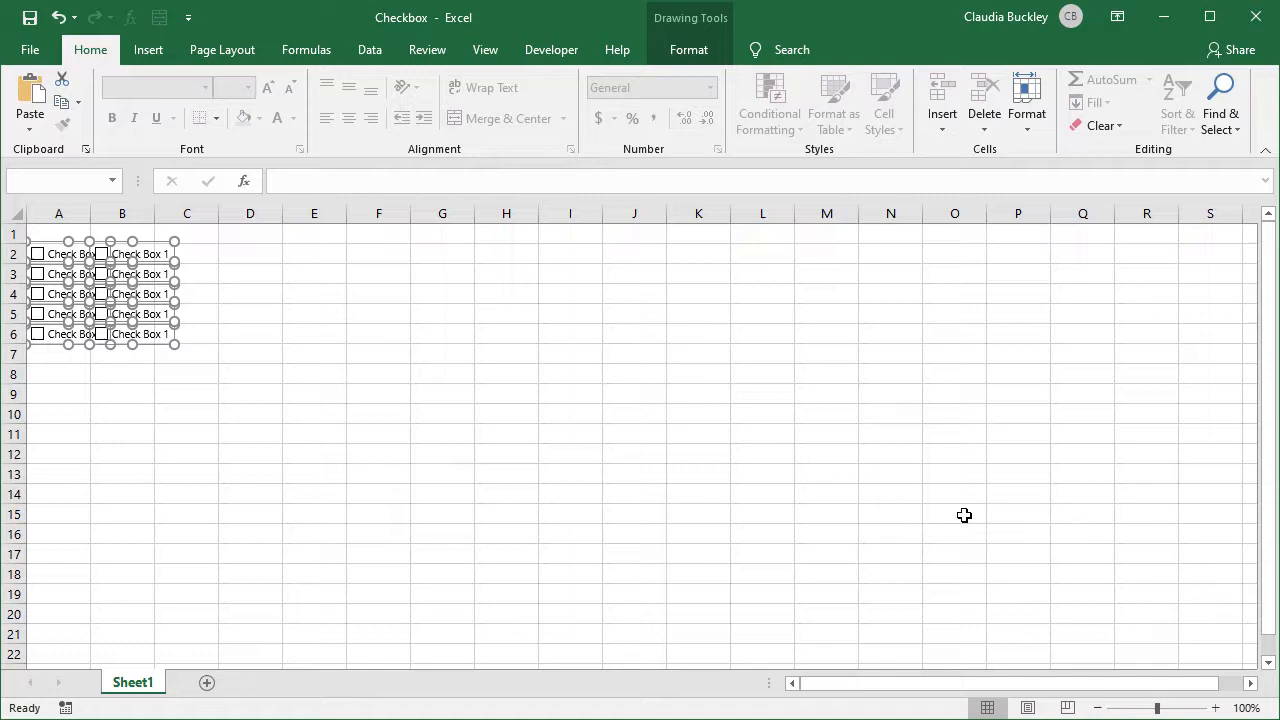
mouse_move(972, 500)
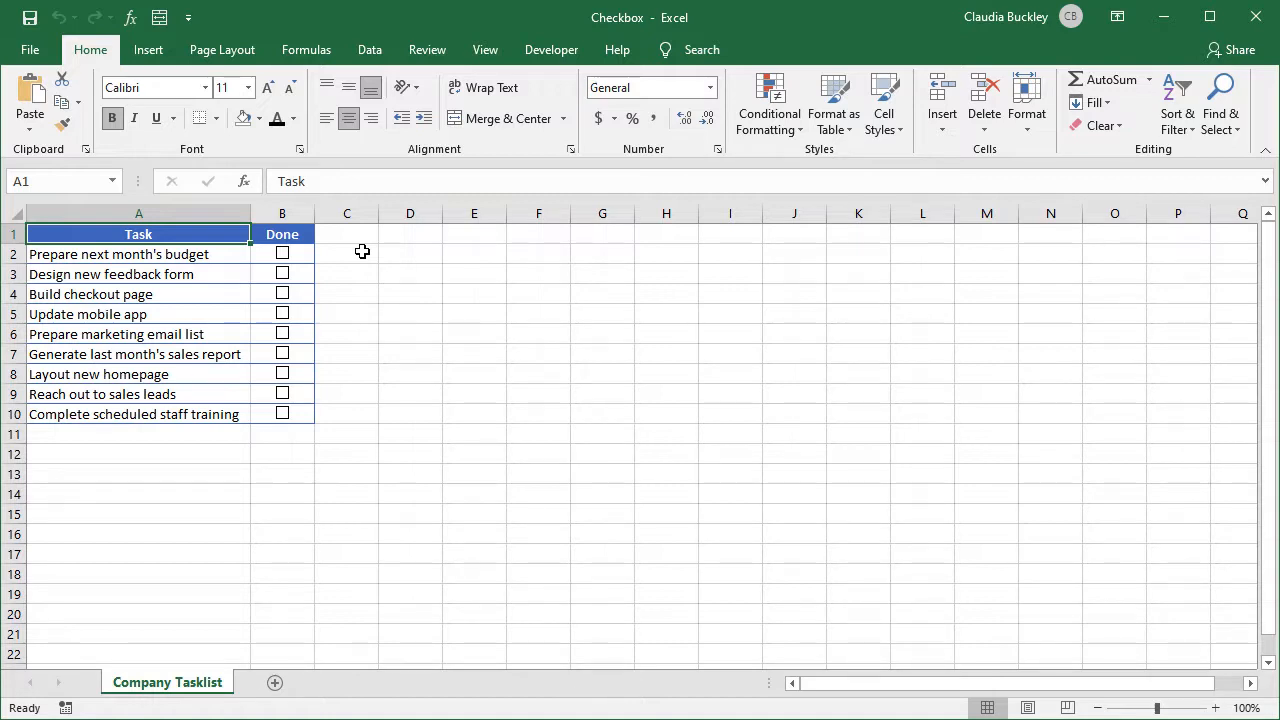
mouse_move(312, 260)
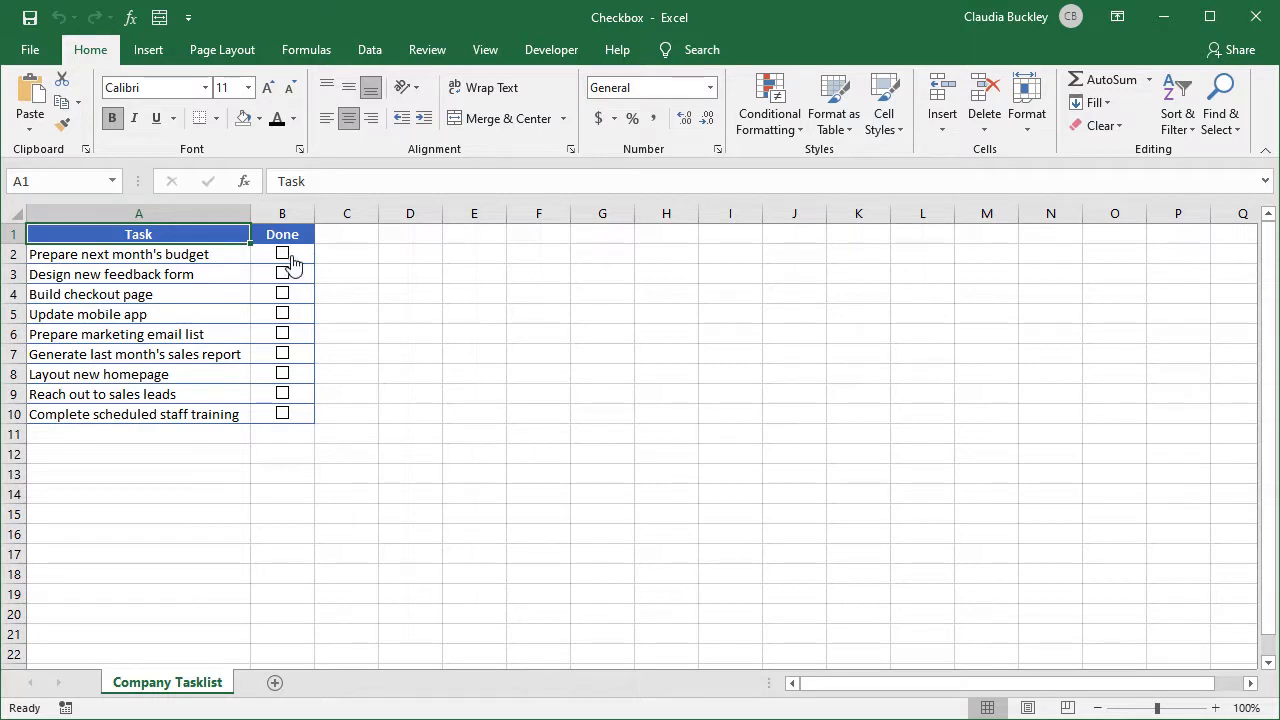
Link each task's Done checkbox to its column C cell, then tick the first task.
click(282, 252)
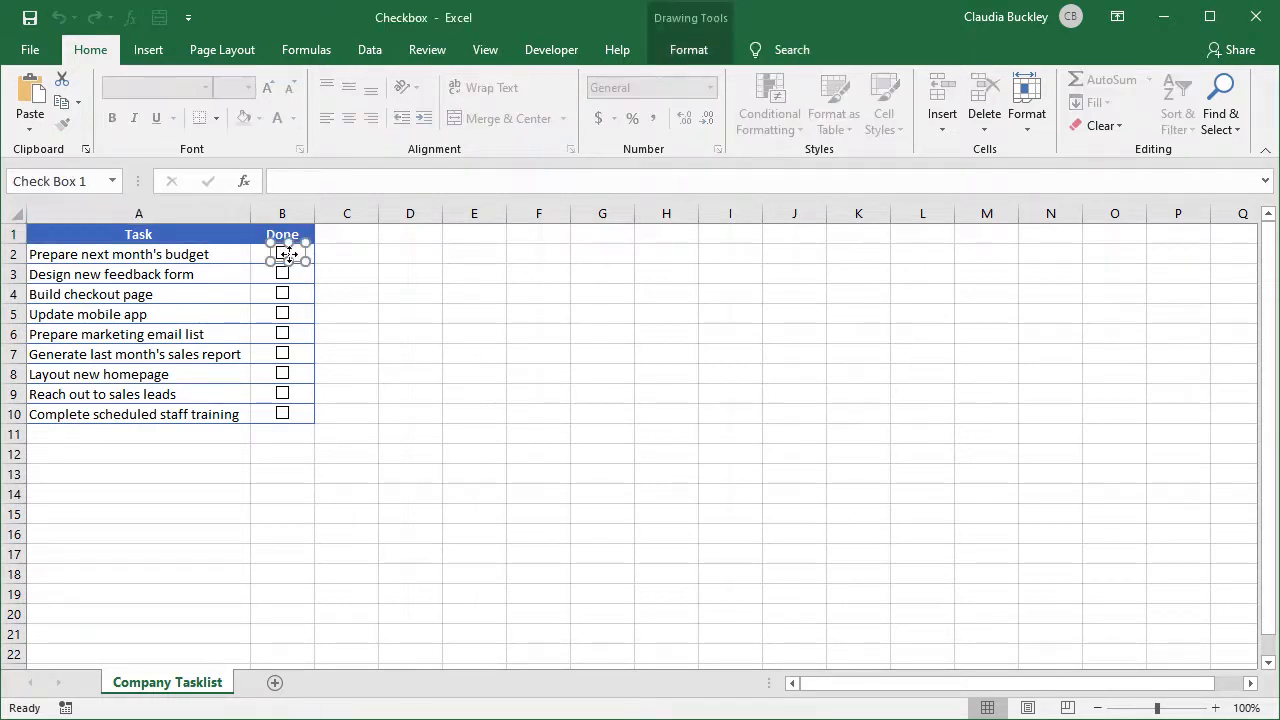
mouse_move(300, 184)
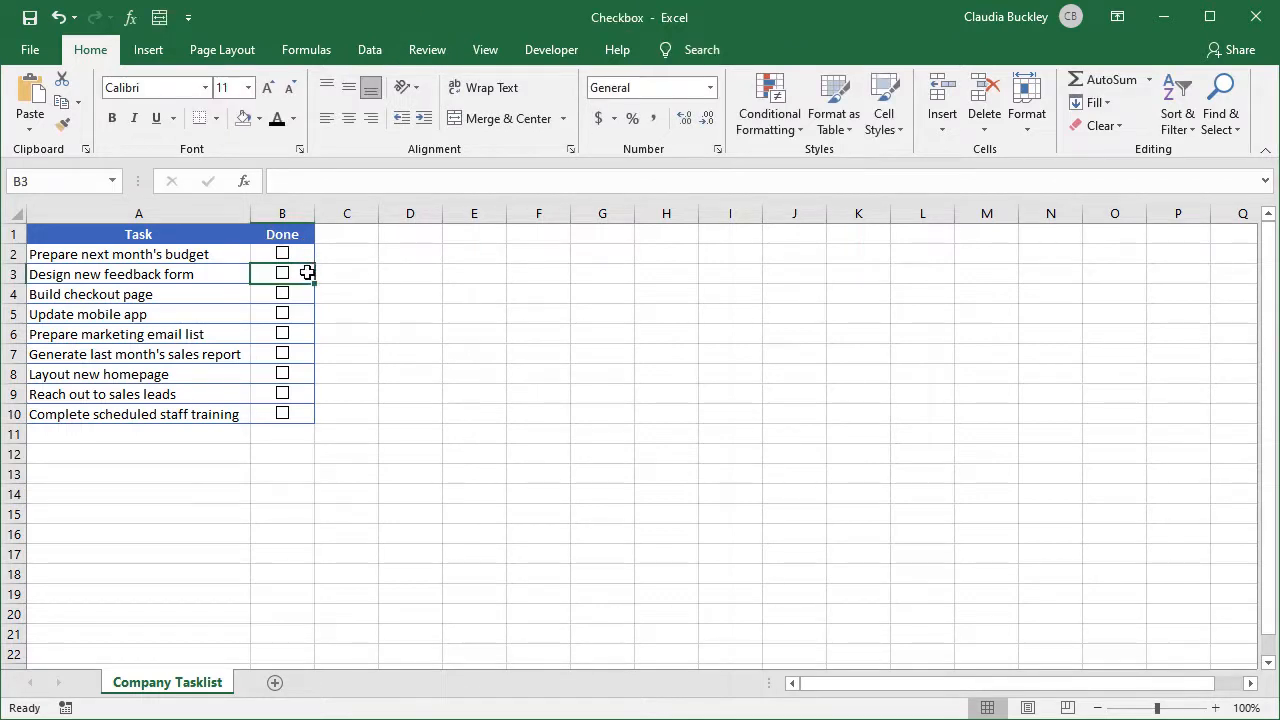
click(282, 274)
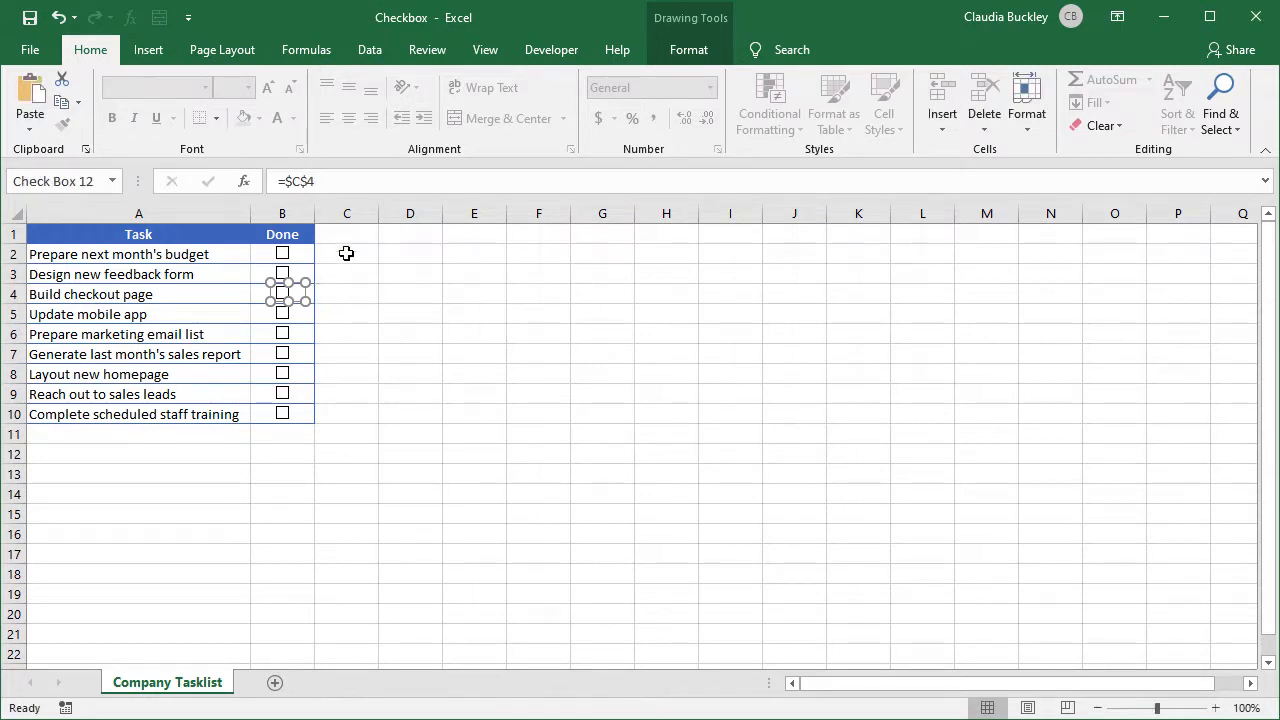
mouse_move(304, 328)
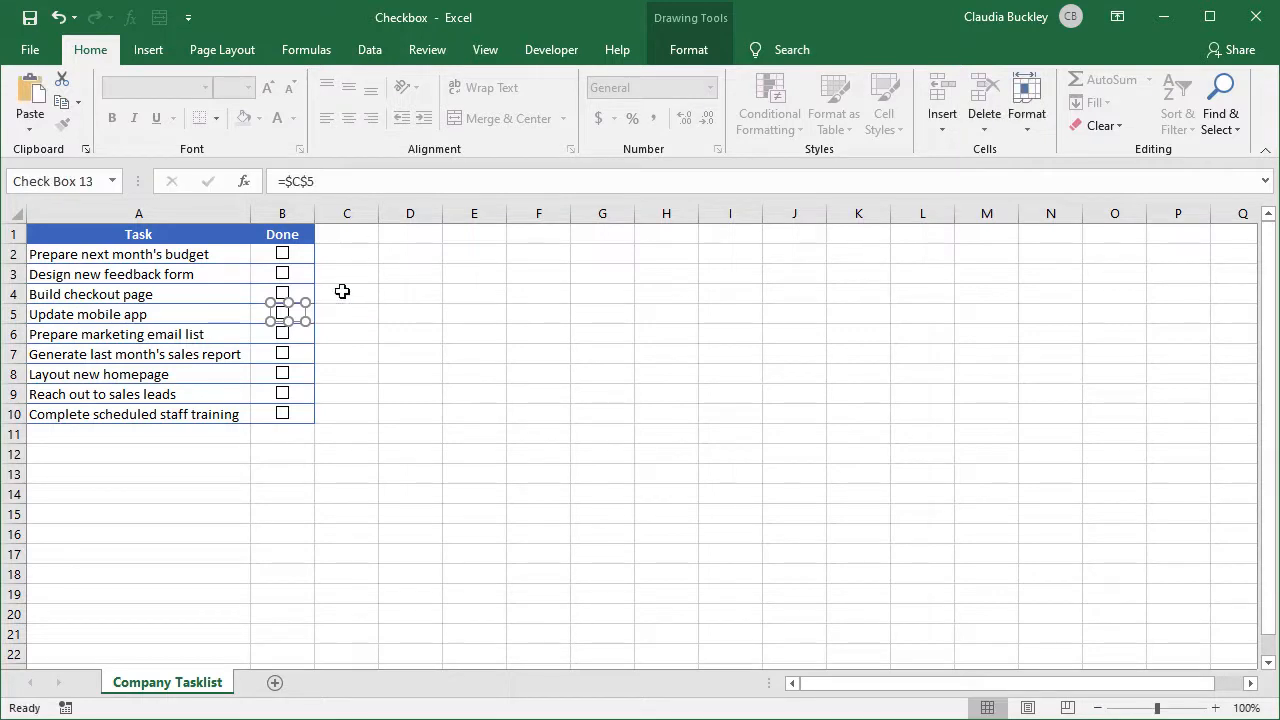
click(282, 332)
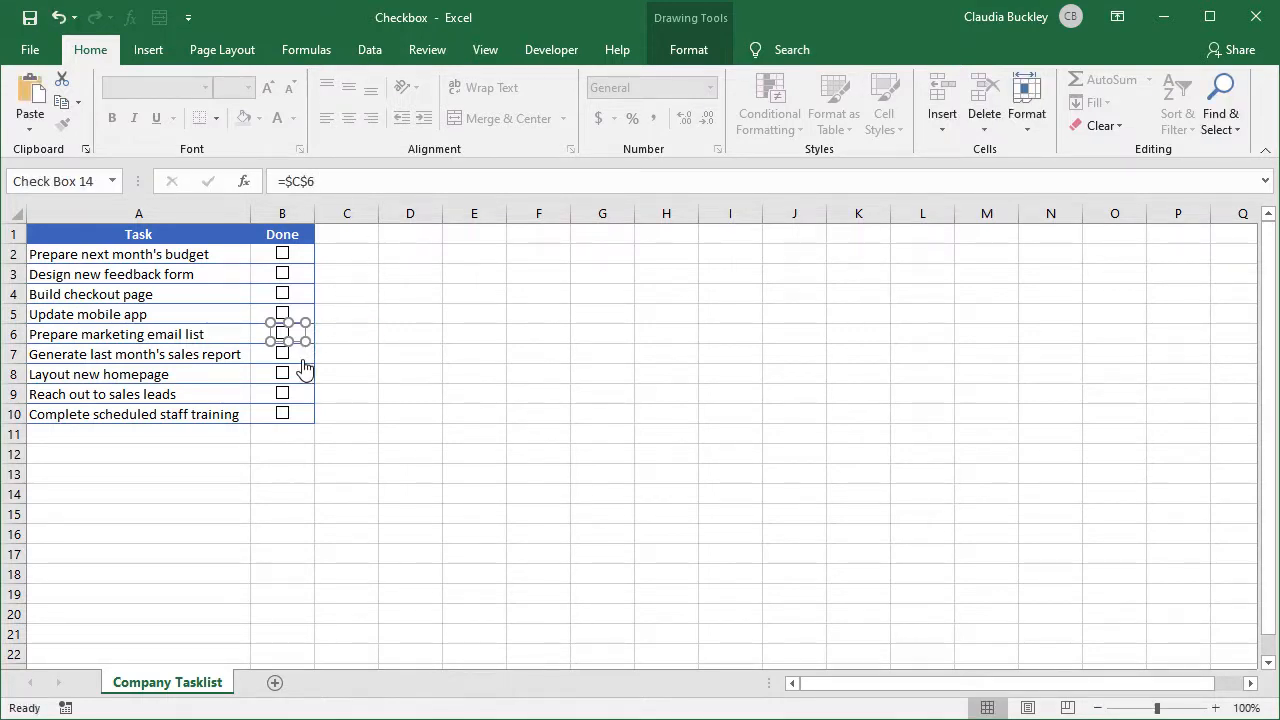
click(282, 354)
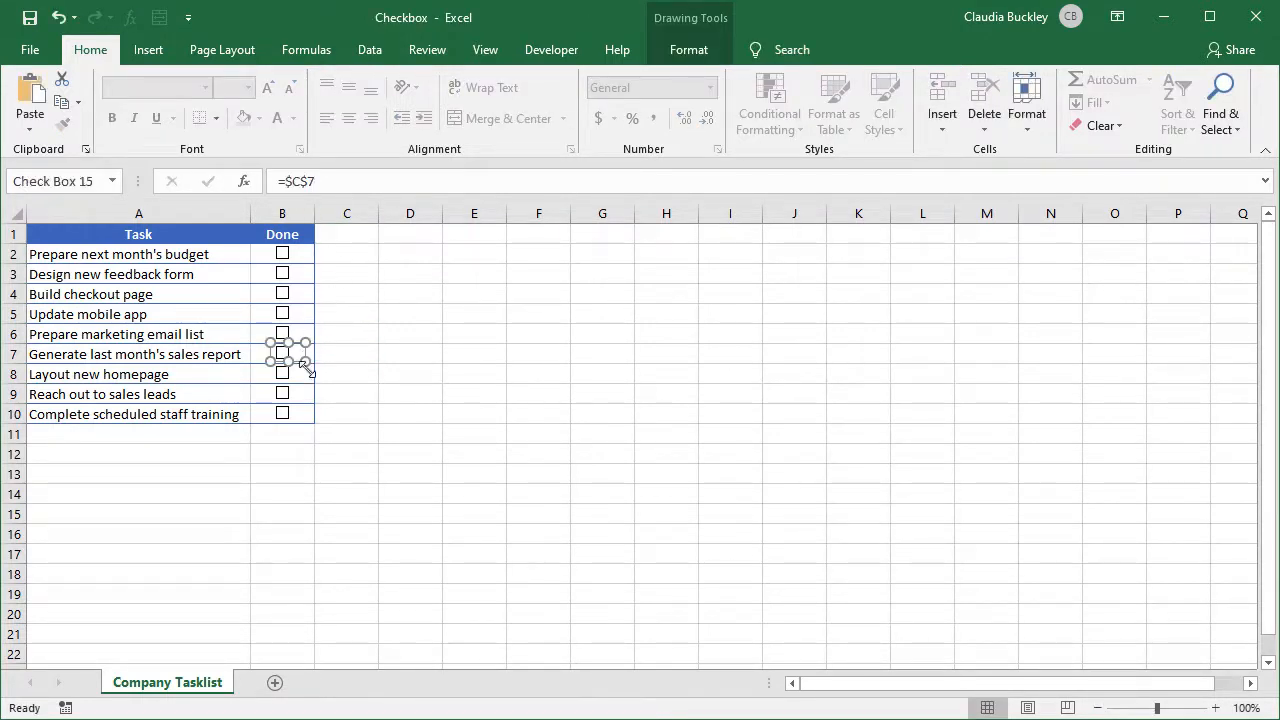
click(346, 252)
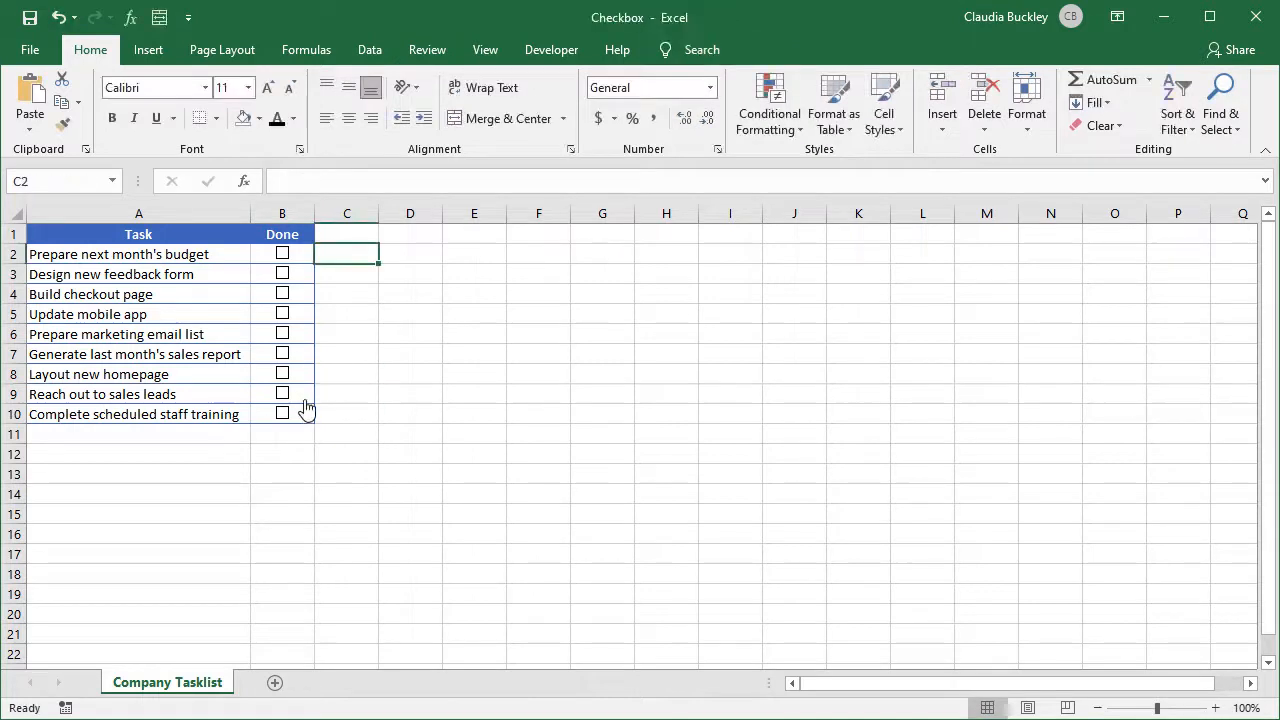
click(282, 414)
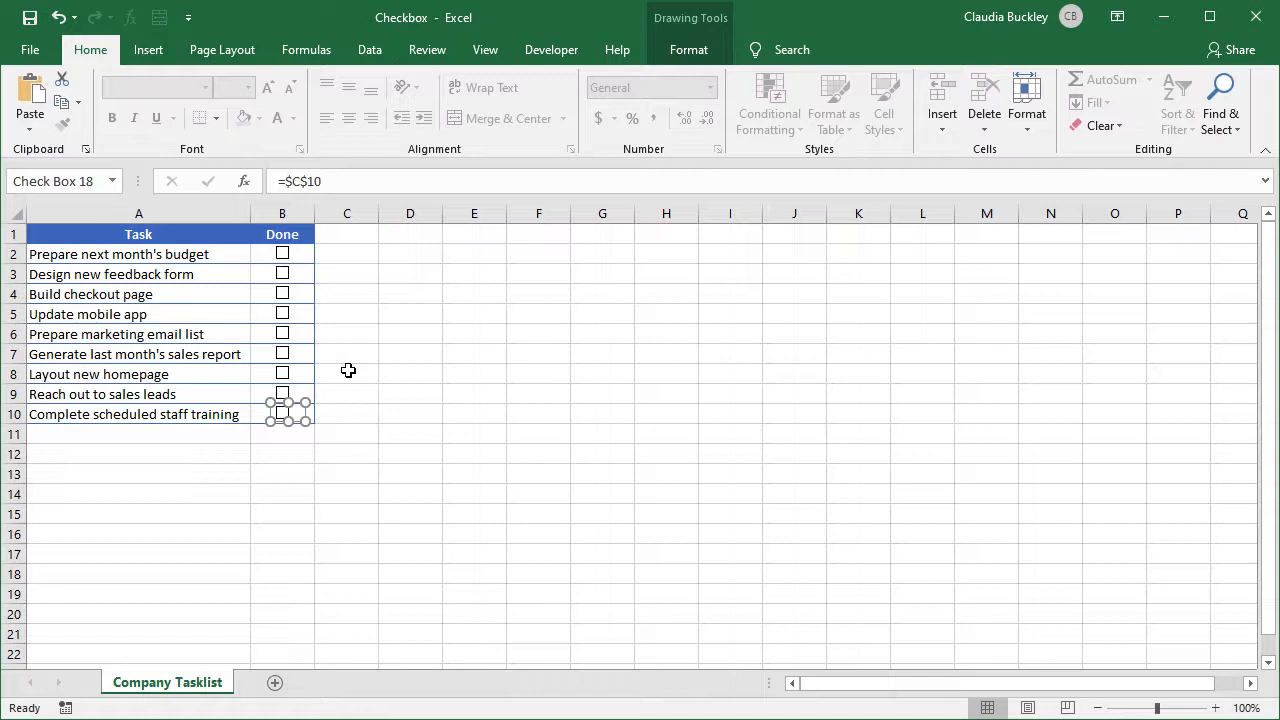
click(282, 252)
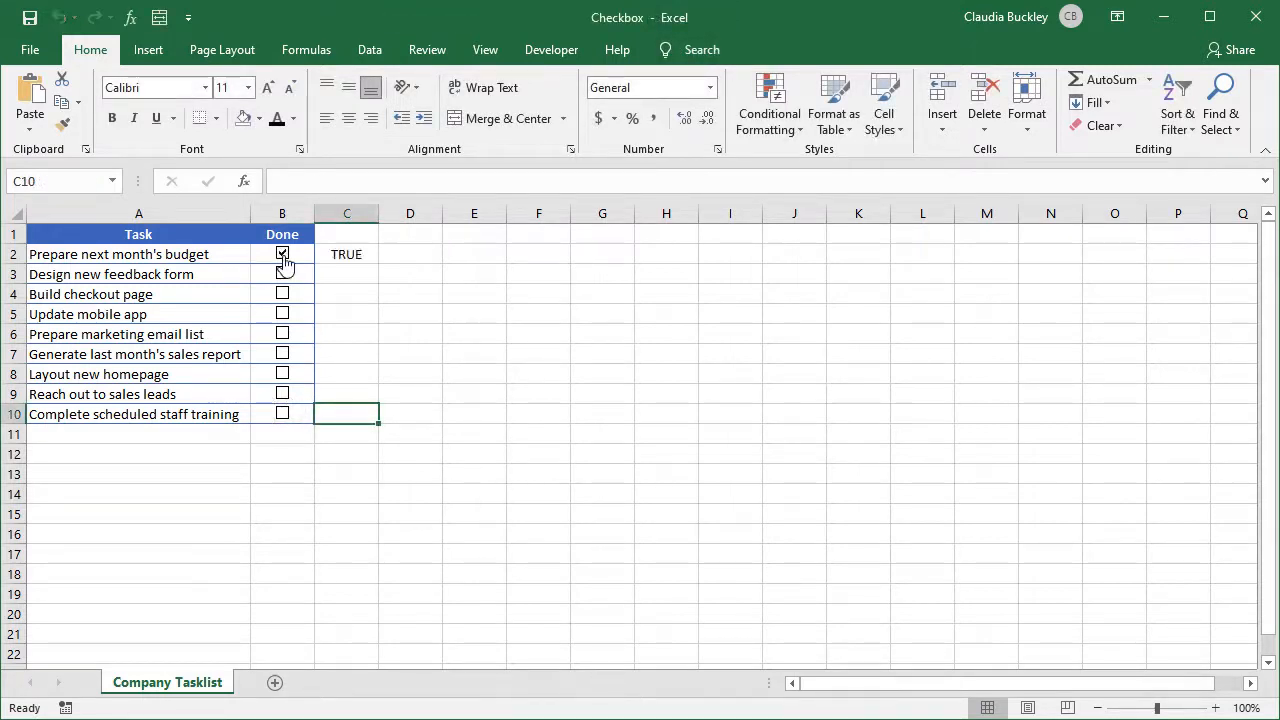
Untick the first task and tick another to confirm column C reports TRUE/FALSE.
click(282, 254)
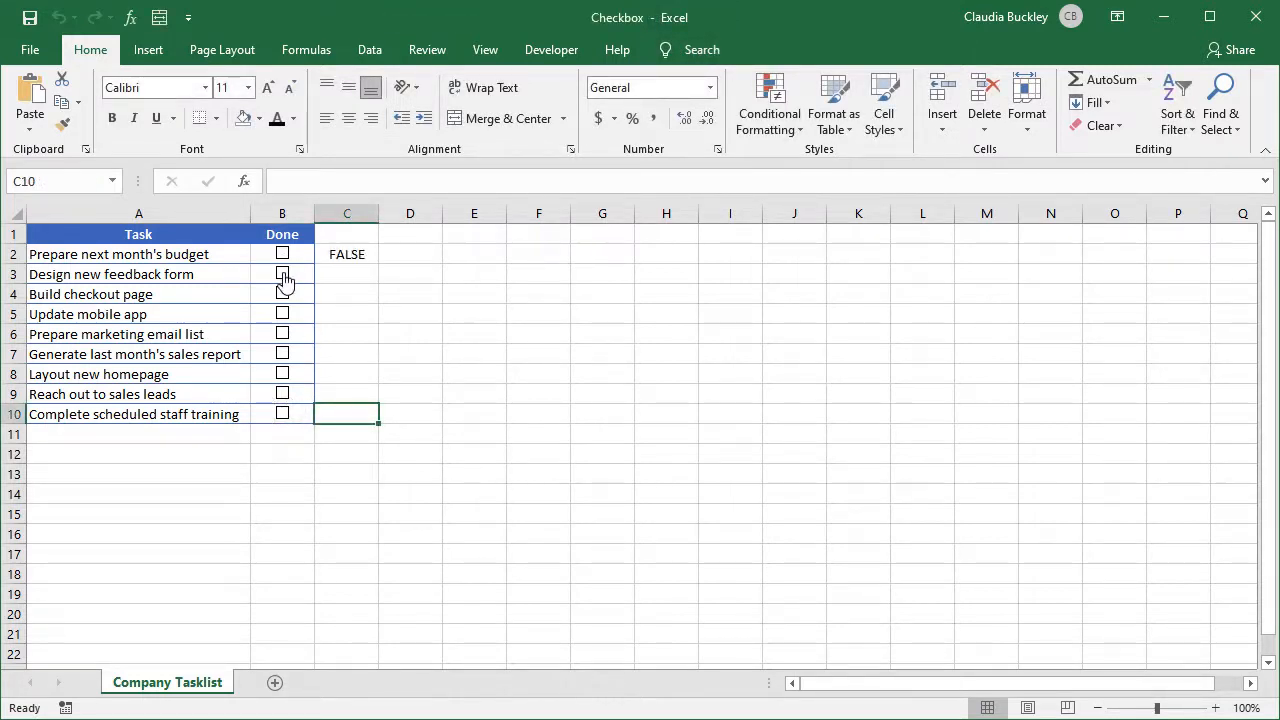
click(282, 294)
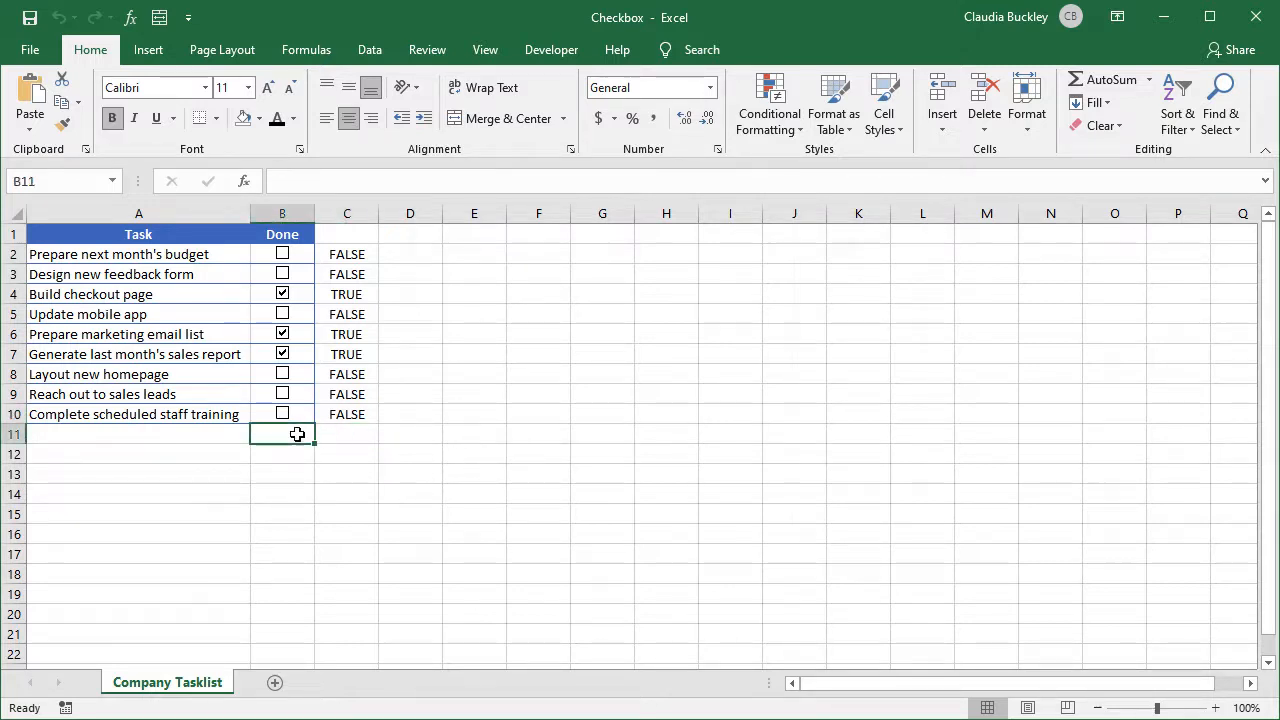
Enter =COUNTIF(C2:C10,TRUE) in B11 and label A11 'Completed Tasks' in bold, showing 3.
text(=cou)
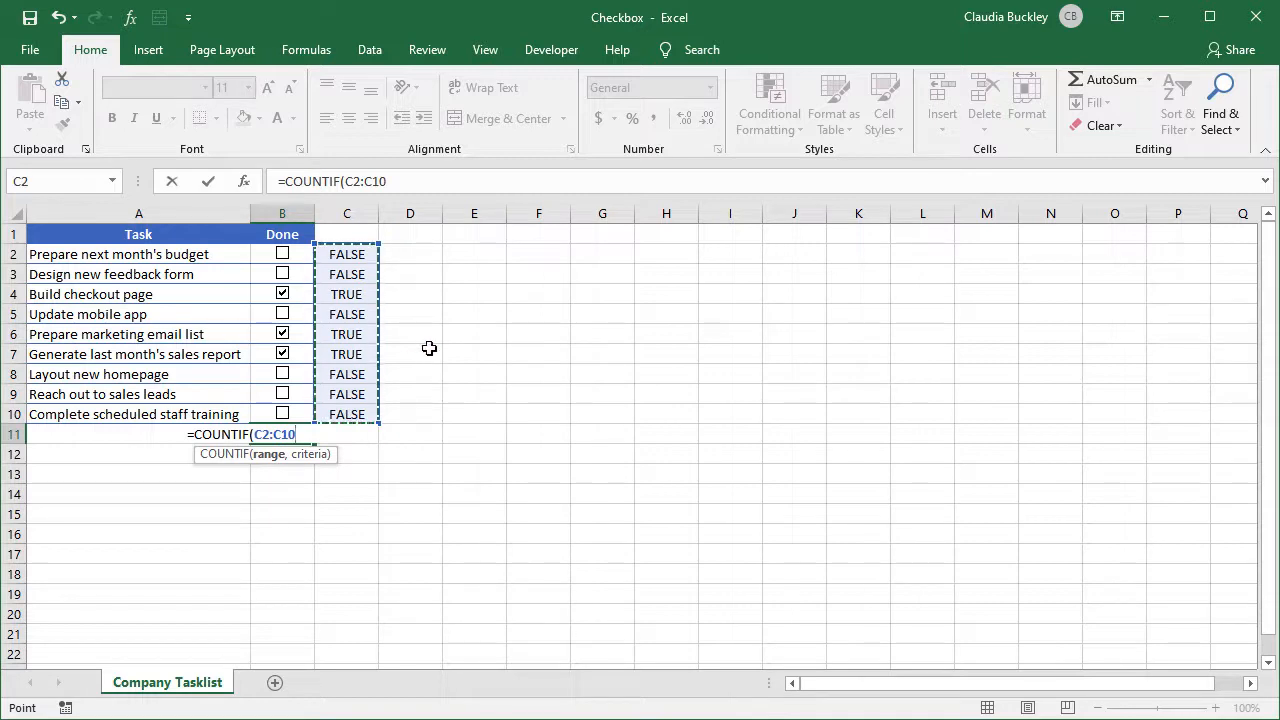
text(,)
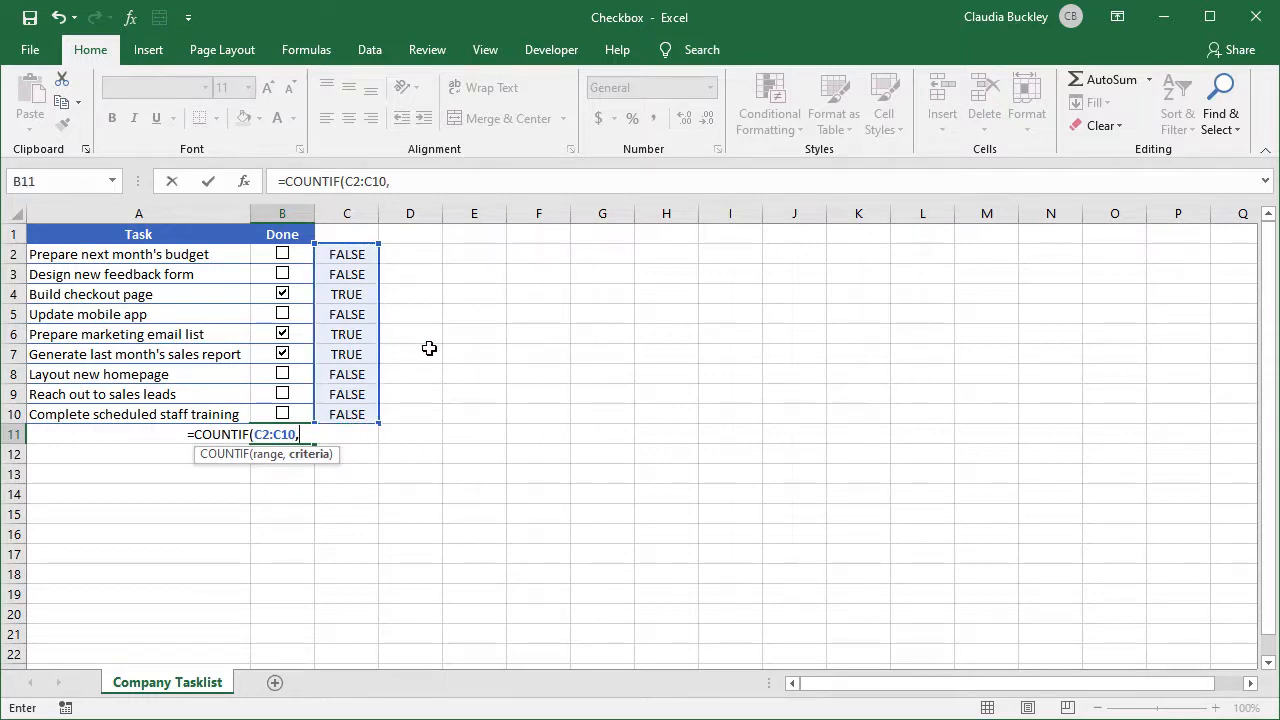
text(true)
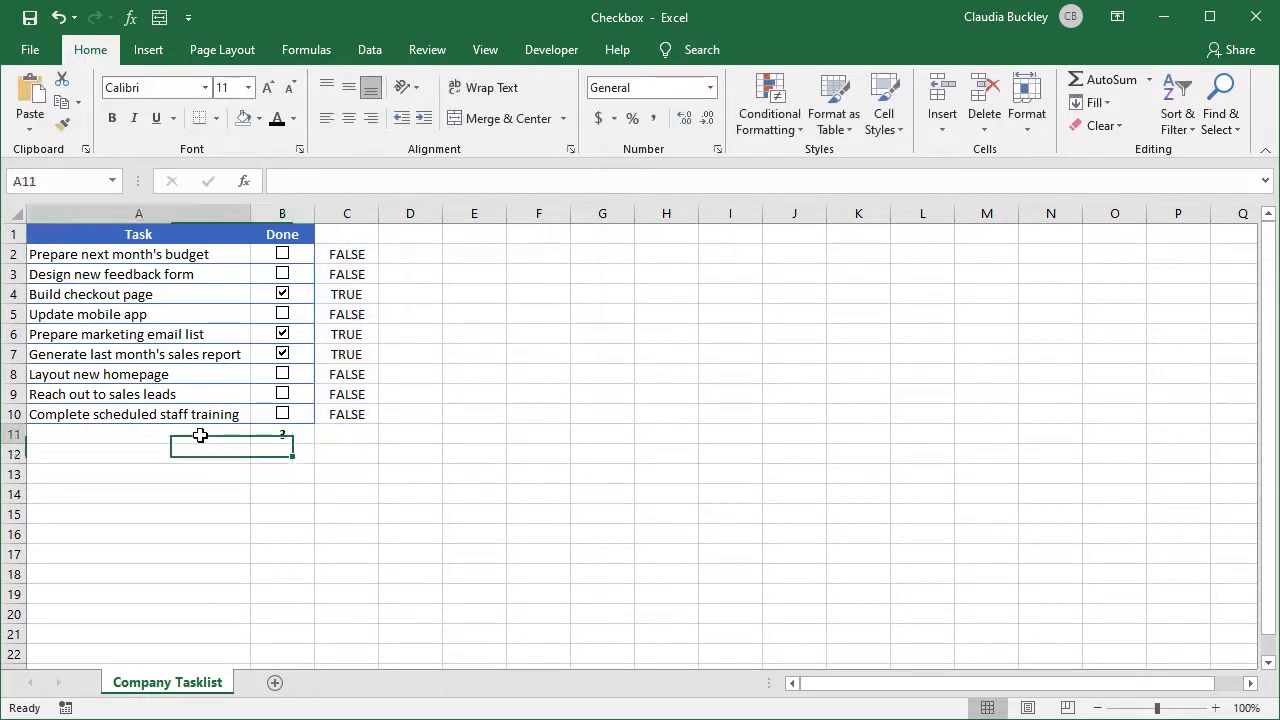
text(Complete scheduled staff training)
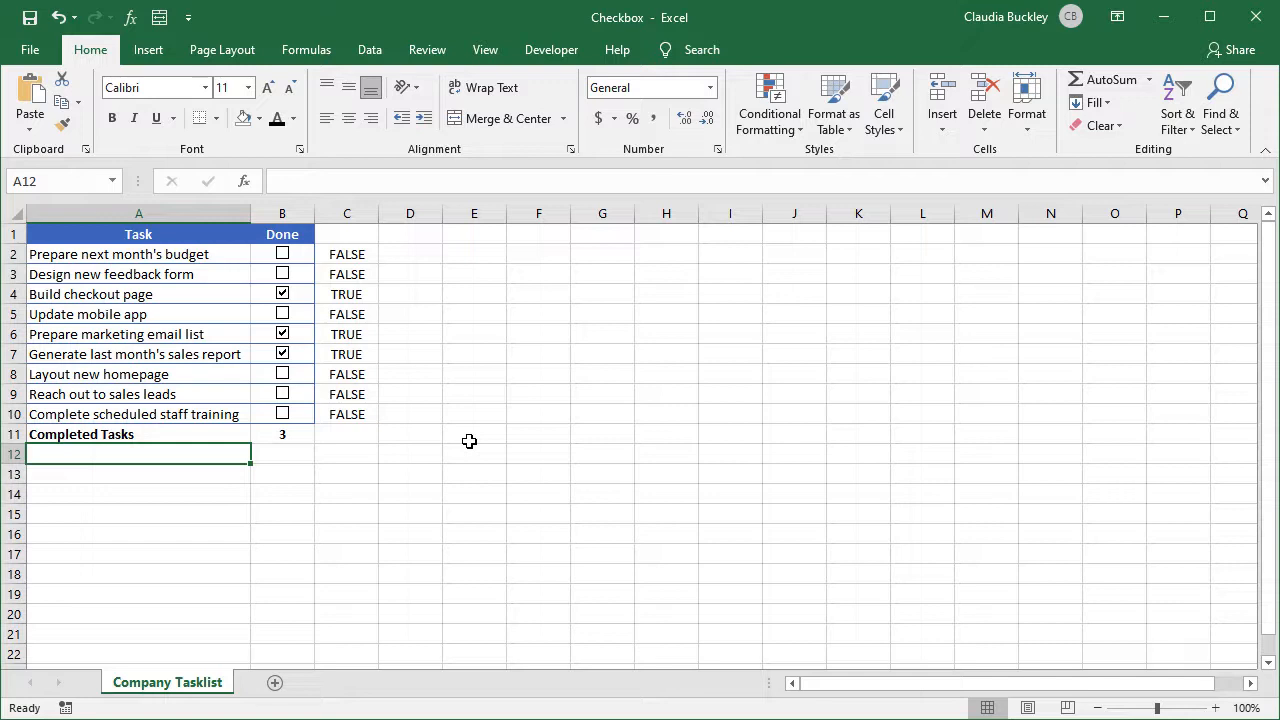
mouse_move(212, 264)
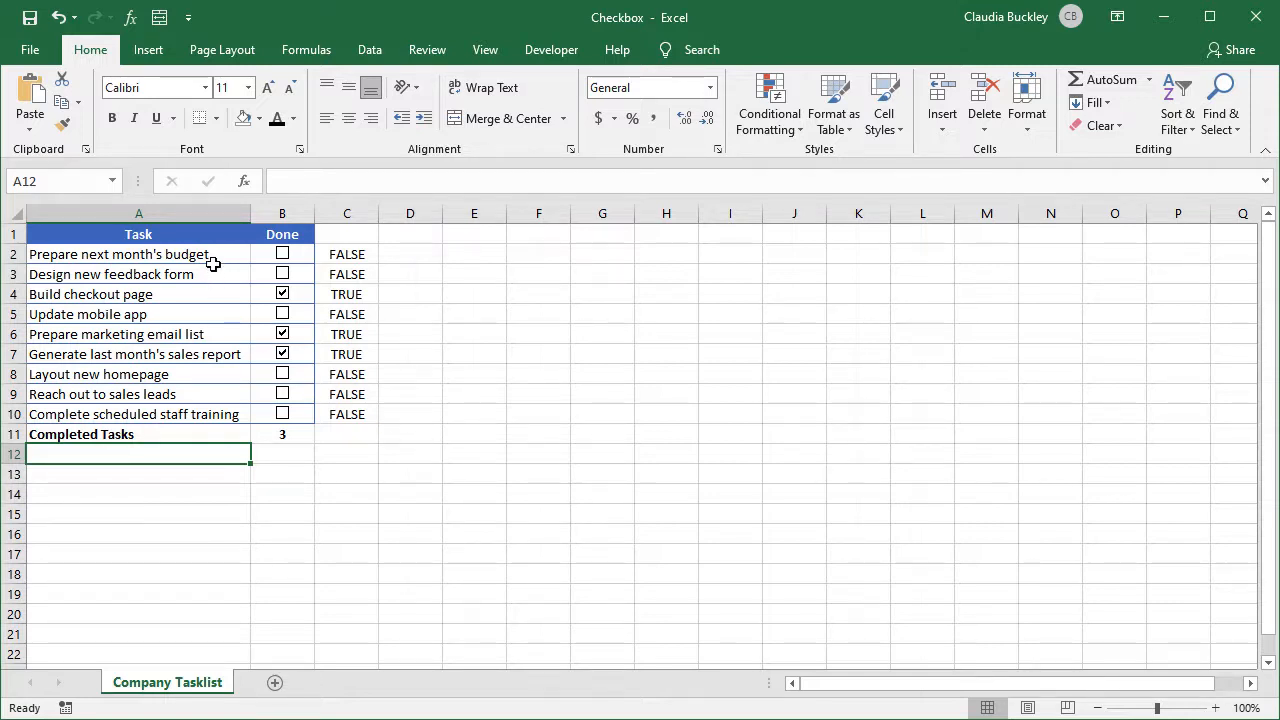
Select the task names A2:A10 and create a formula-based conditional formatting rule with condition =$C2.
click(140, 254)
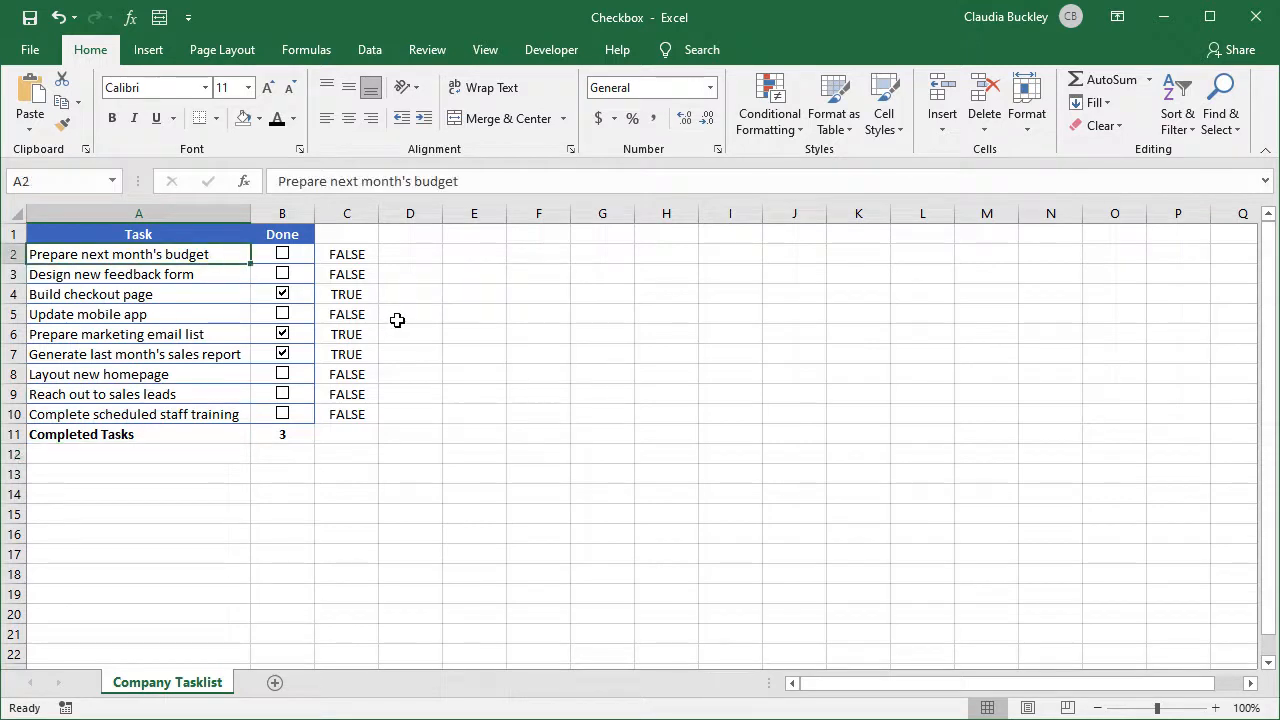
click(768, 104)
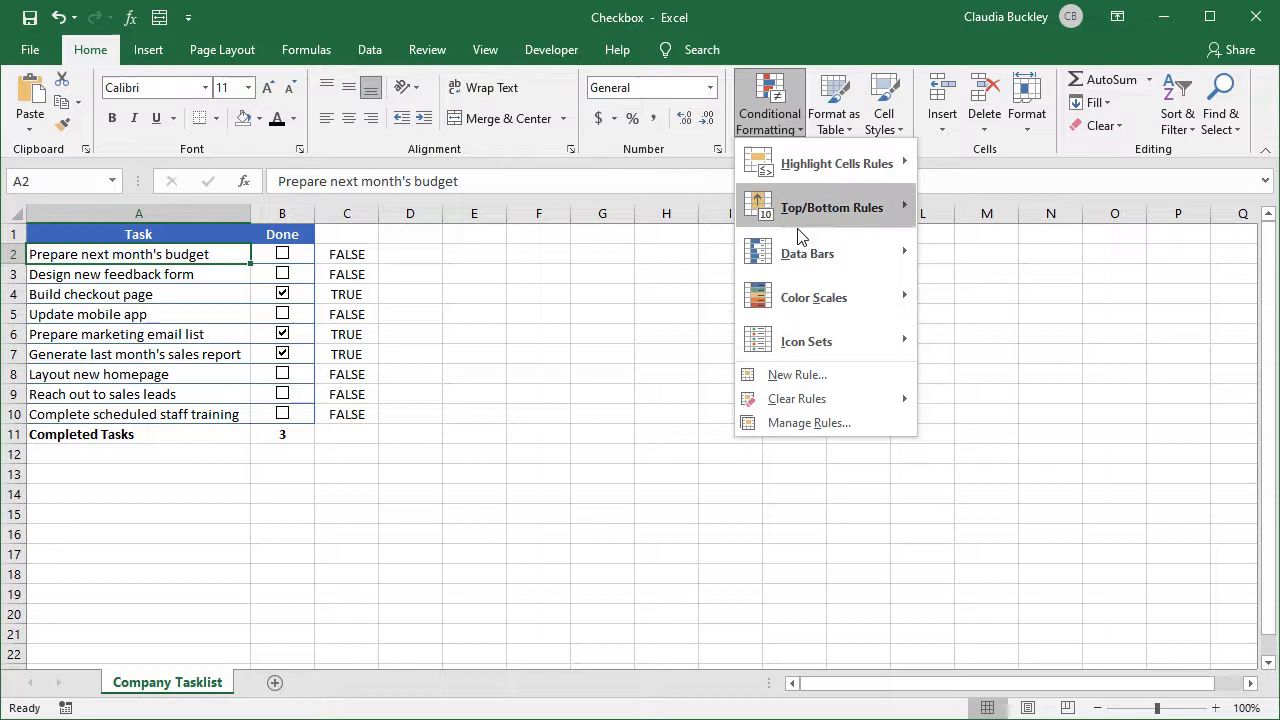
click(796, 374)
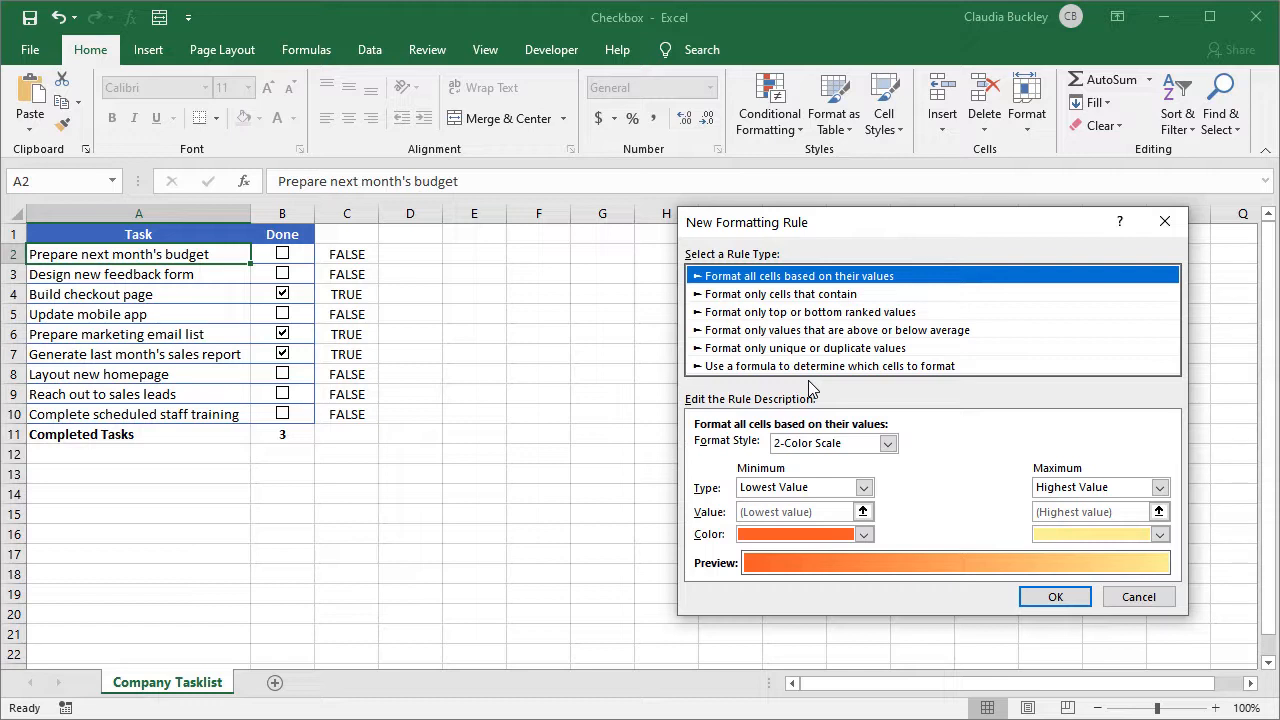
click(830, 364)
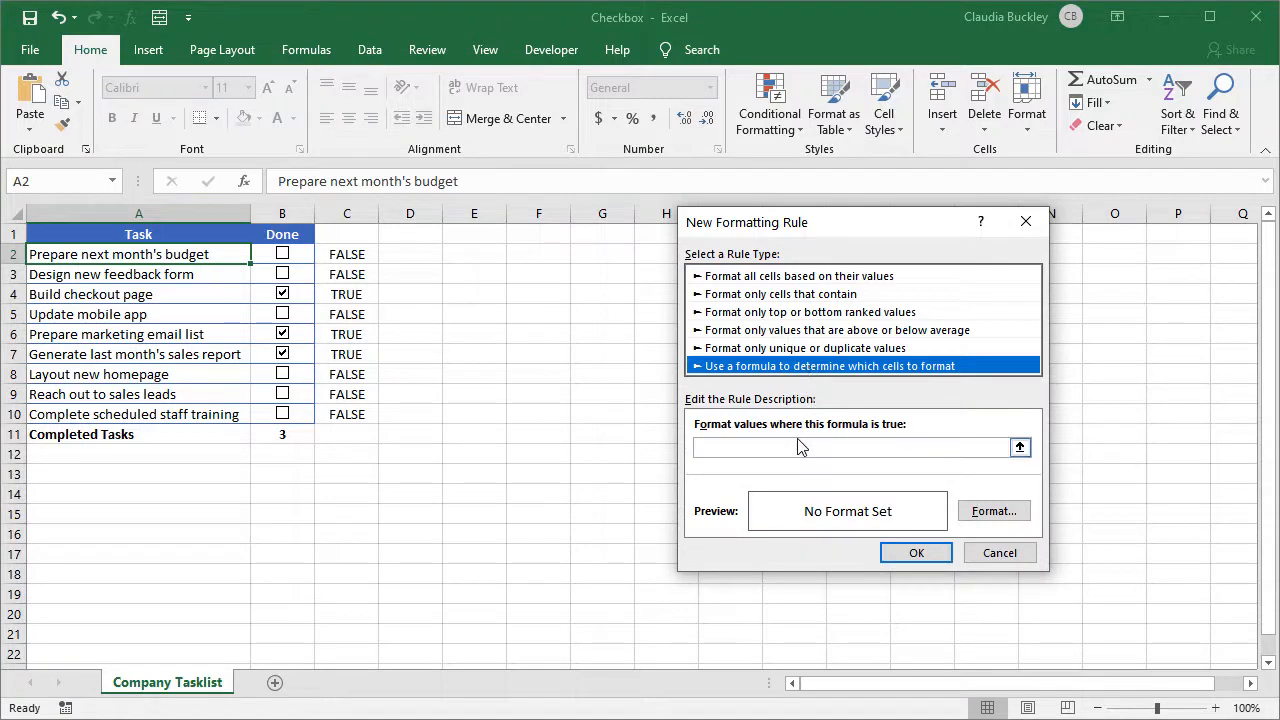
text(=C2)
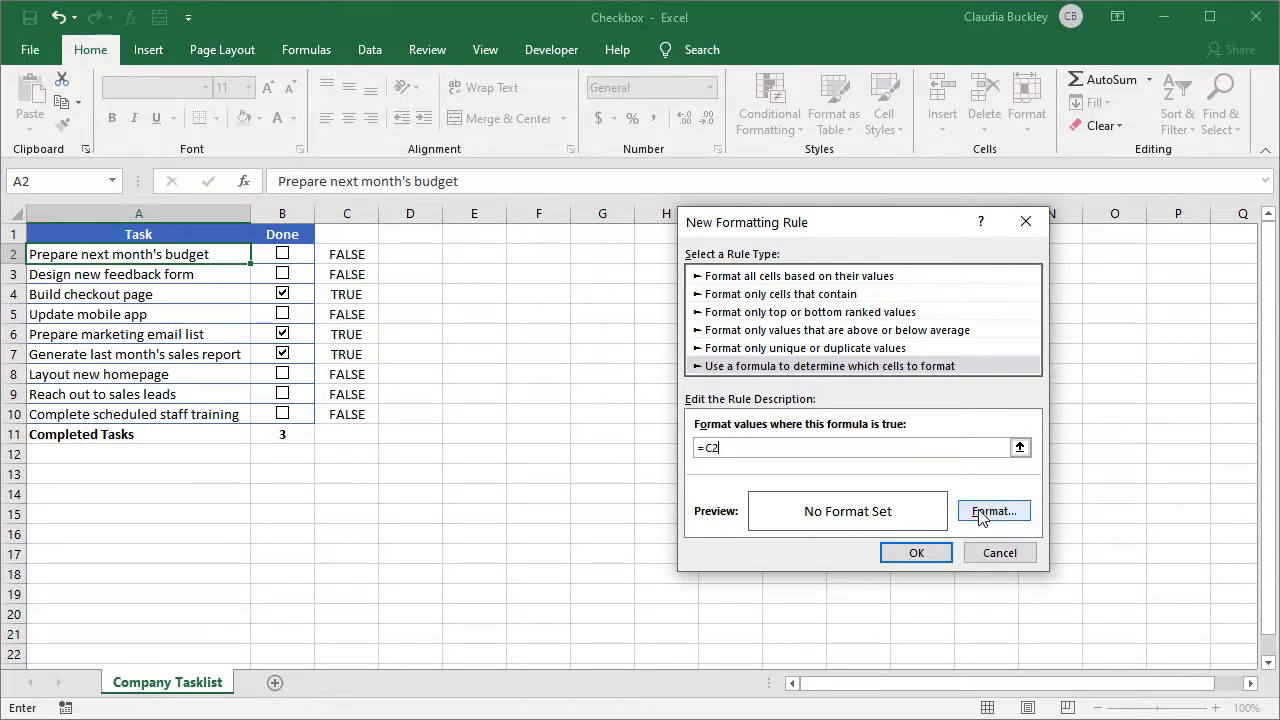
Set the rule's format to Strikethrough font and apply the rule to the task names.
click(992, 512)
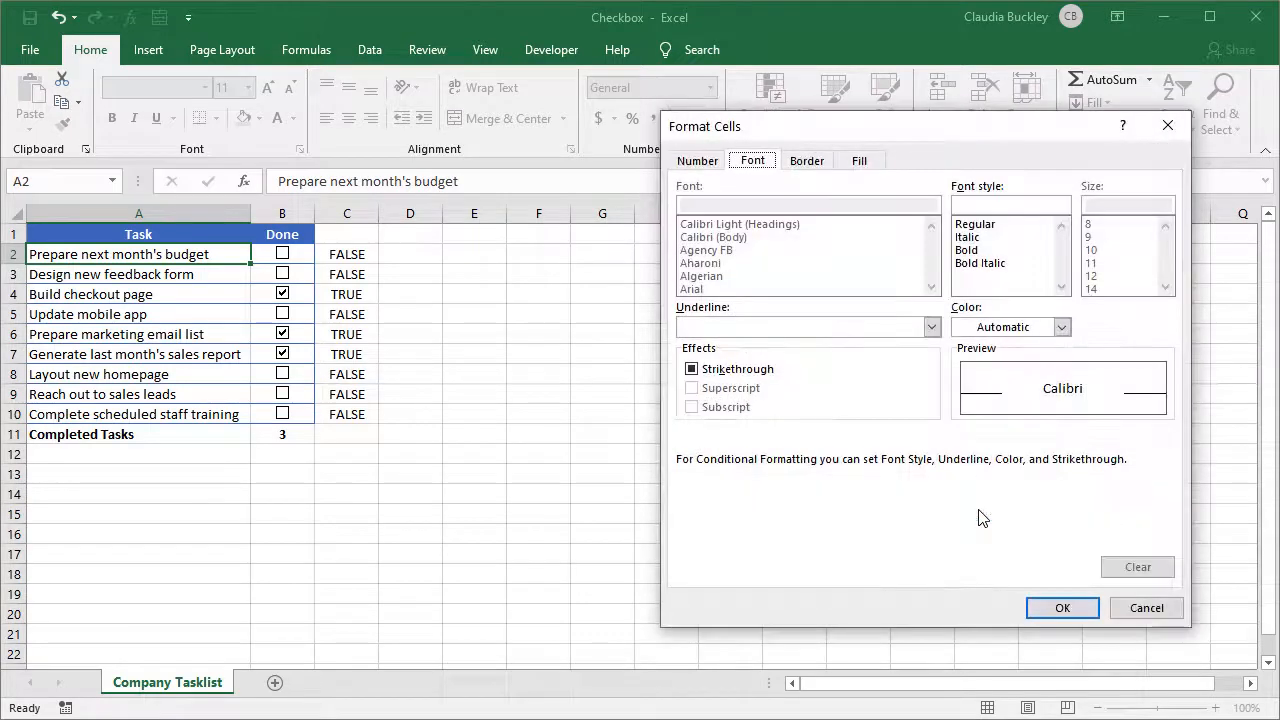
click(690, 368)
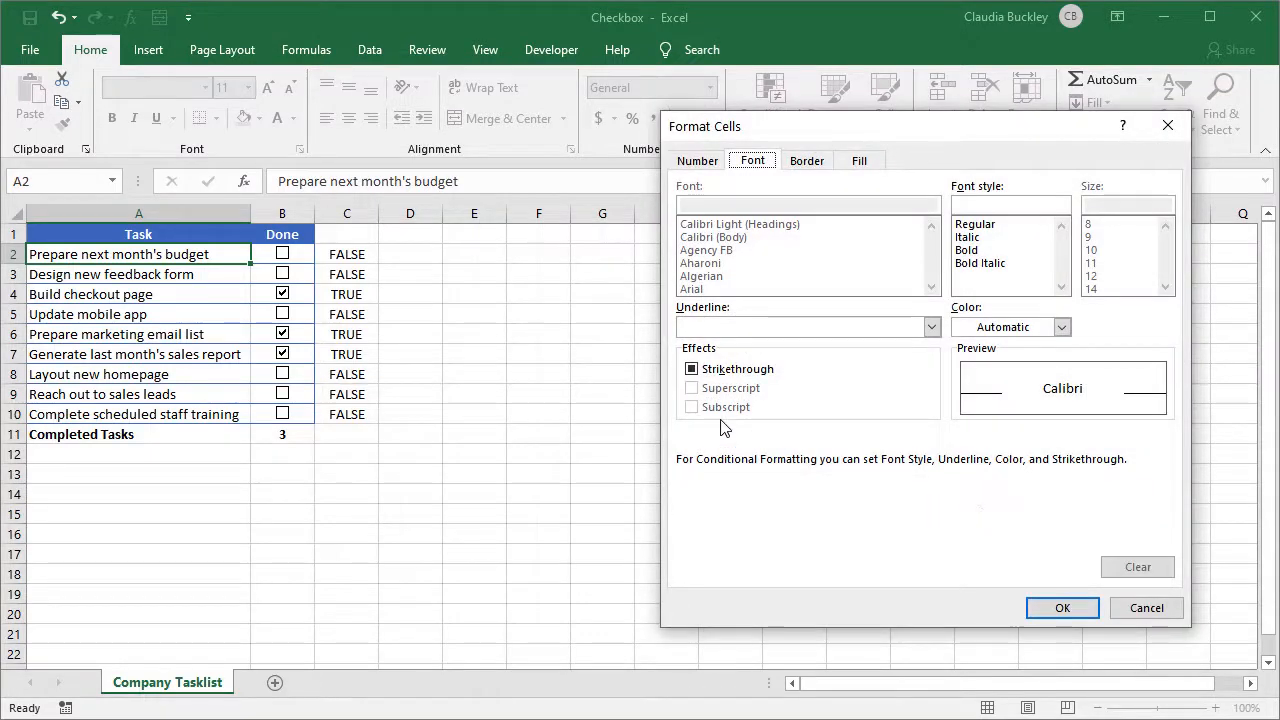
click(692, 368)
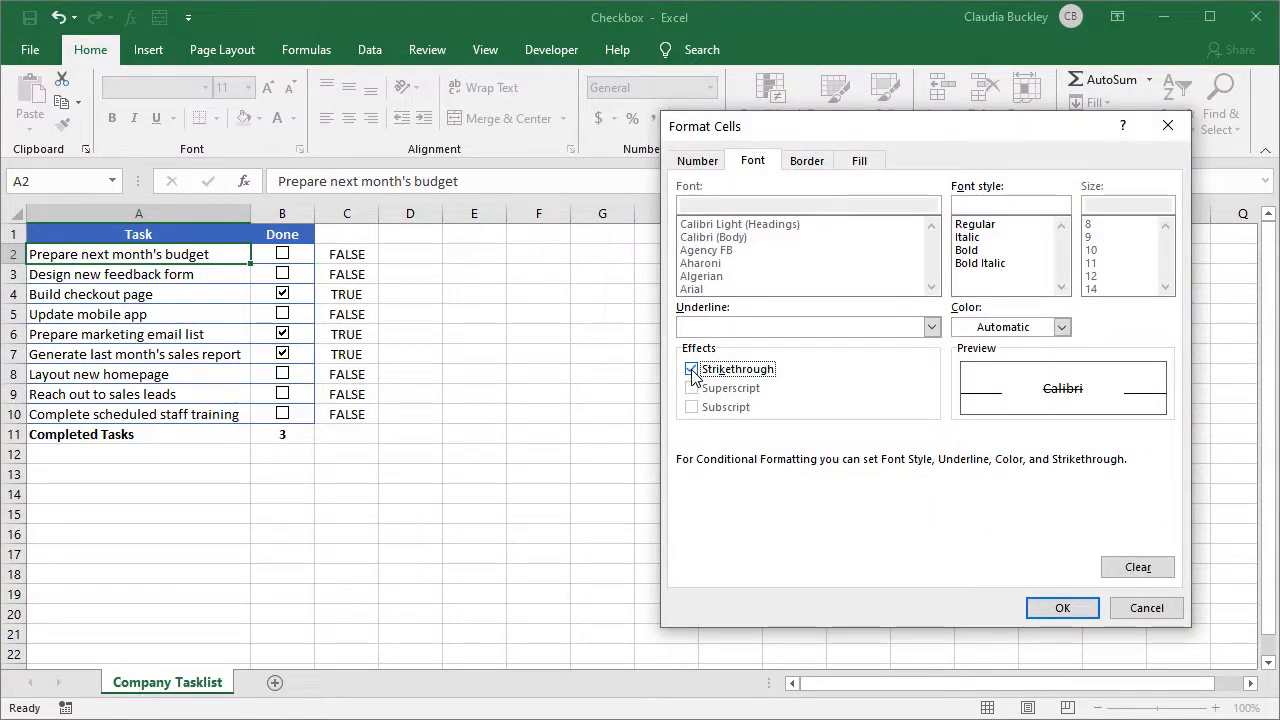
click(1062, 608)
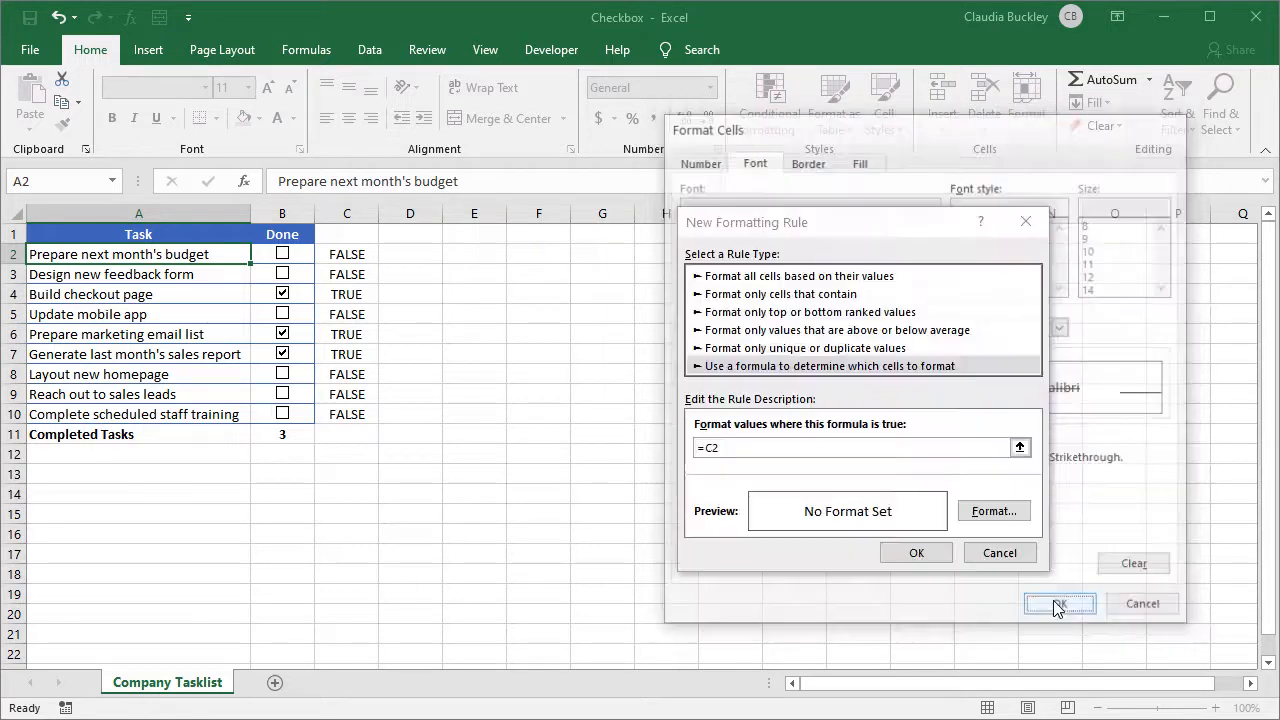
click(1060, 604)
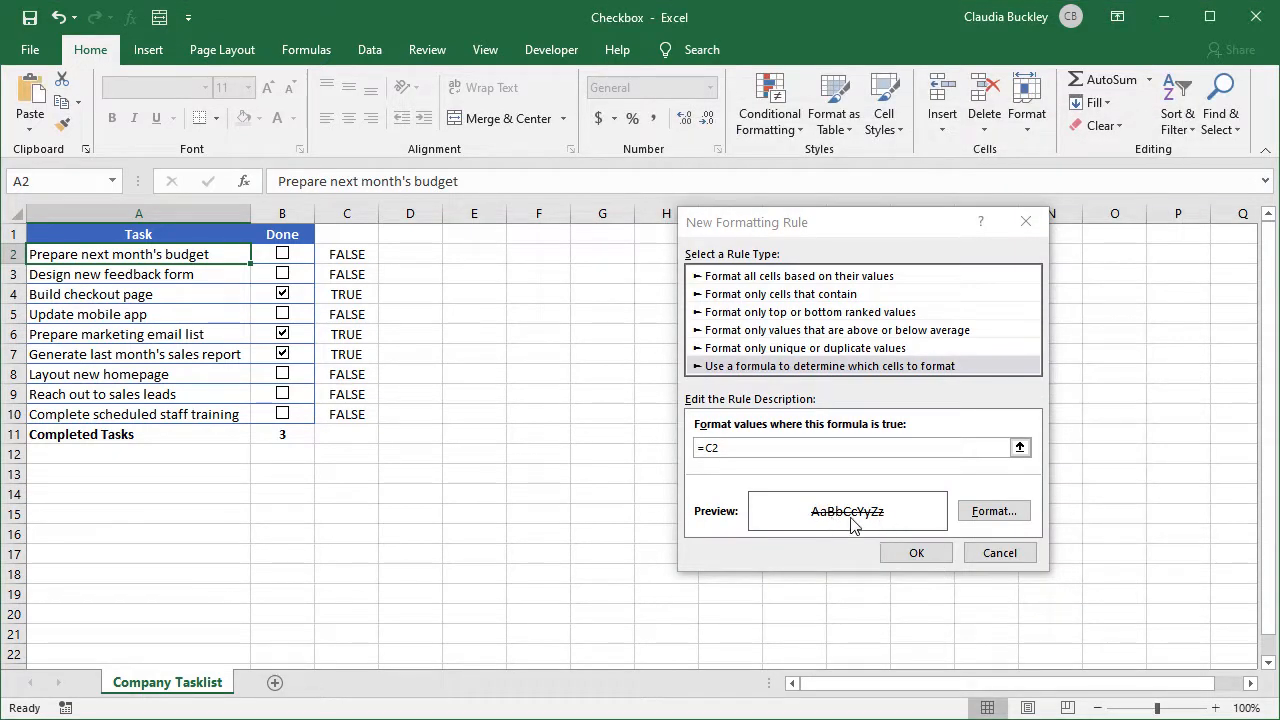
mouse_move(864, 528)
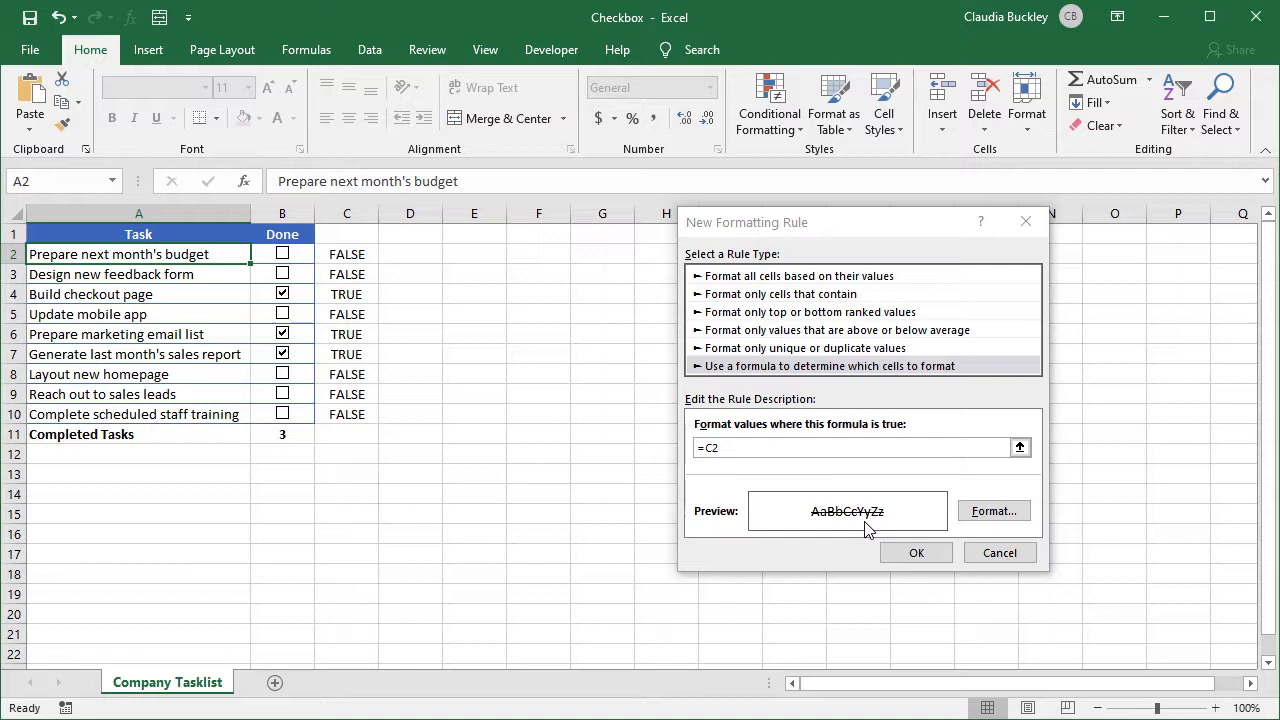
click(916, 552)
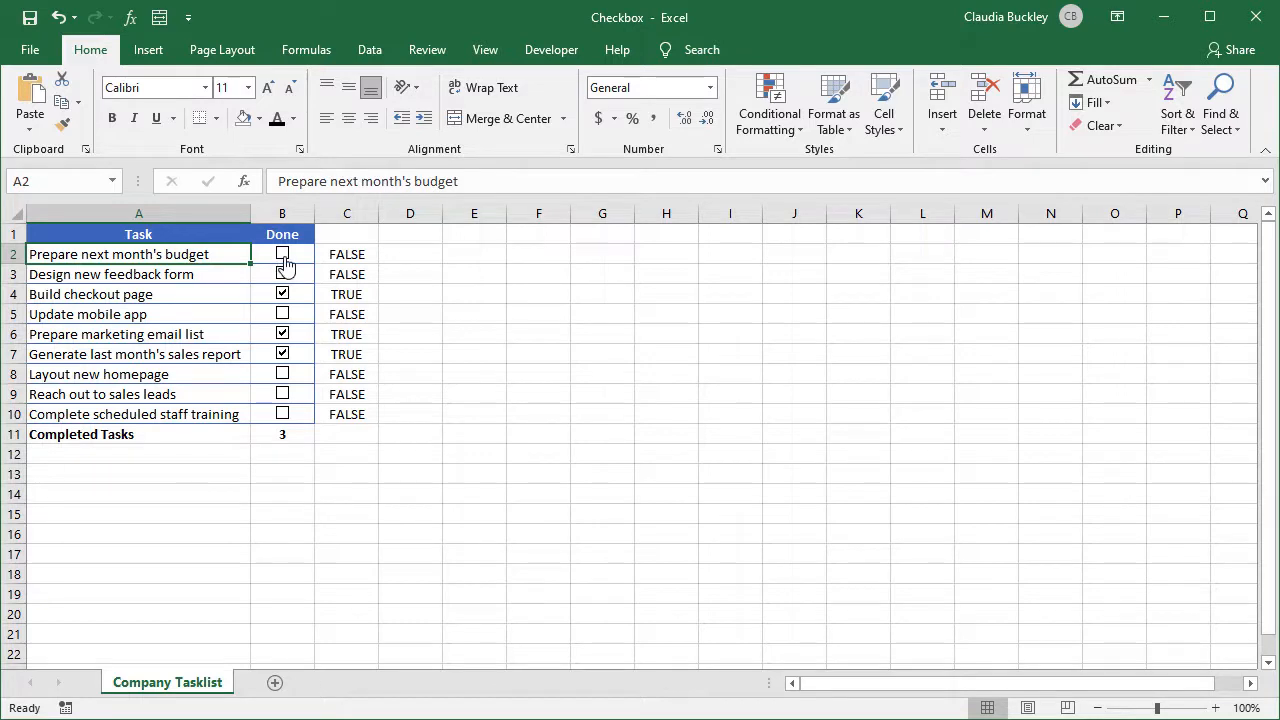
Tick the B2 checkbox so the first task strikes through and count reaches 4, then paint A2's formatting onto A3:A10.
click(282, 252)
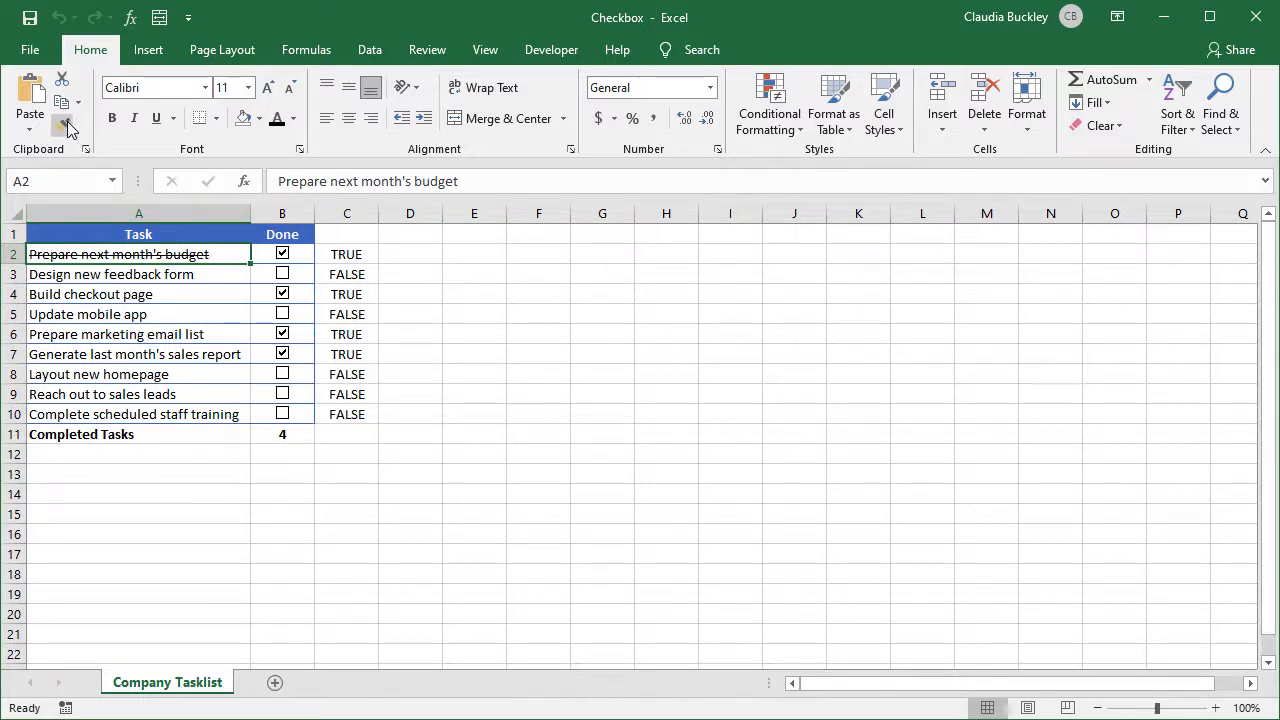
click(62, 124)
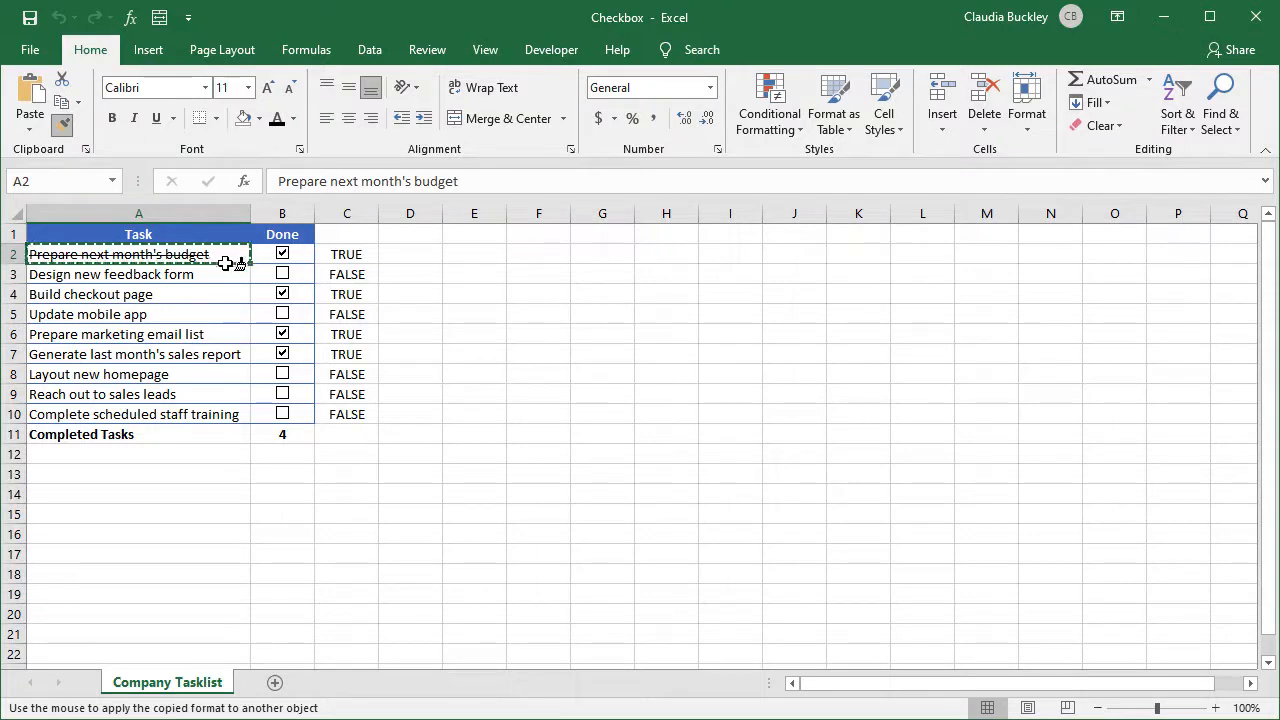
drag(138, 254, 138, 414)
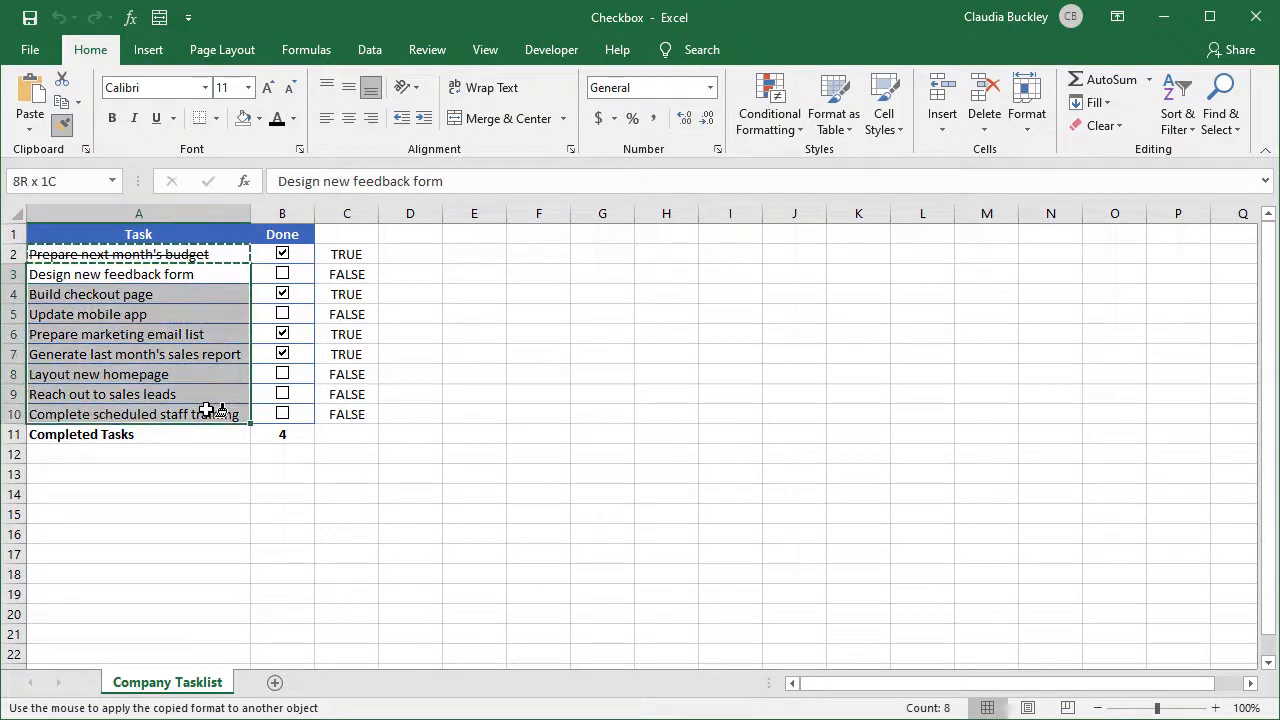